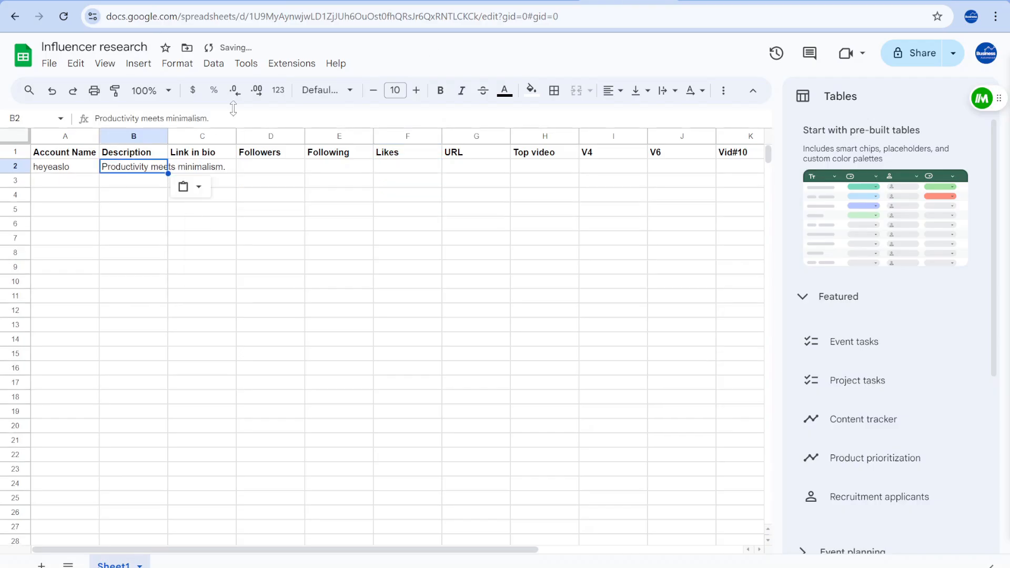
- Switch to the Business Automated! YouTube channel page
left_click(202, 167)
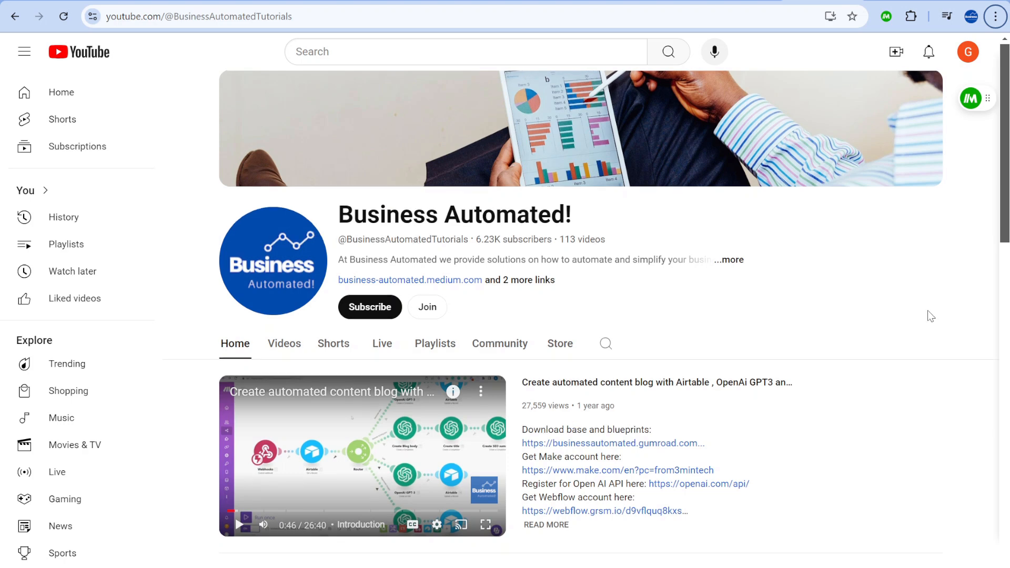
- Browse the channel's Join membership tiers, then switch to the heyeaslo TikTok profile
scroll("down", 3)
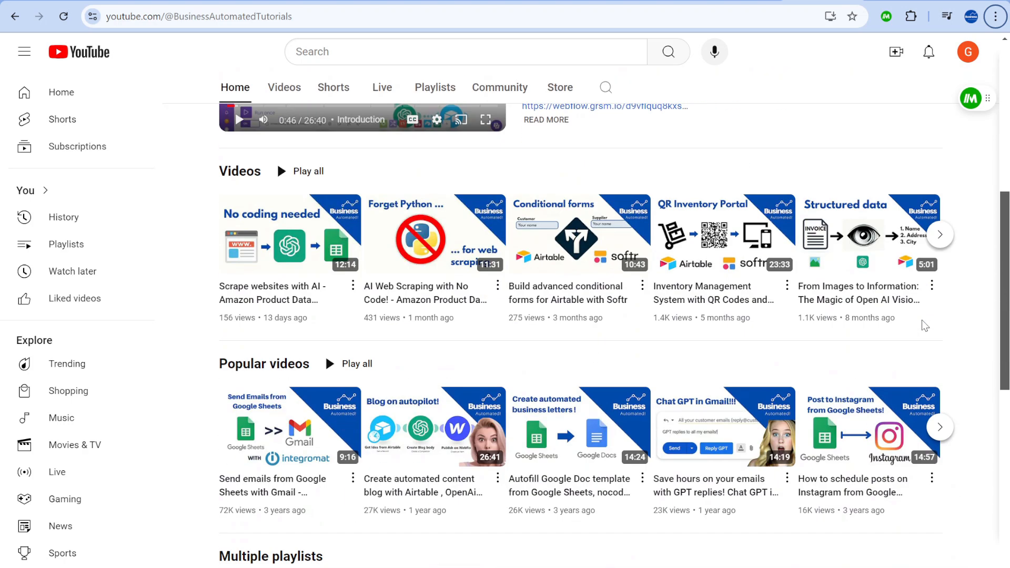
mouse_move(732, 413)
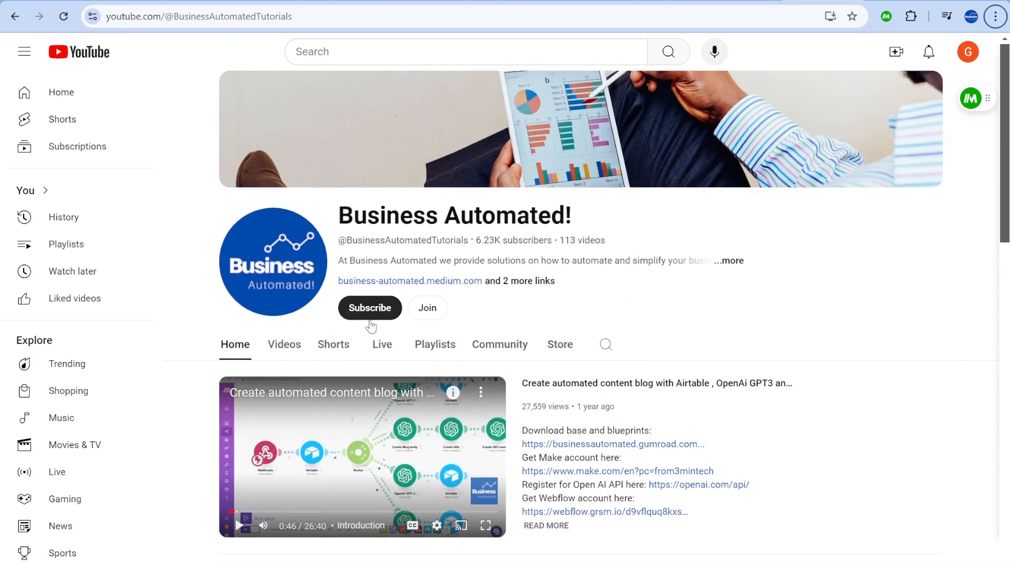
scroll("down", 3)
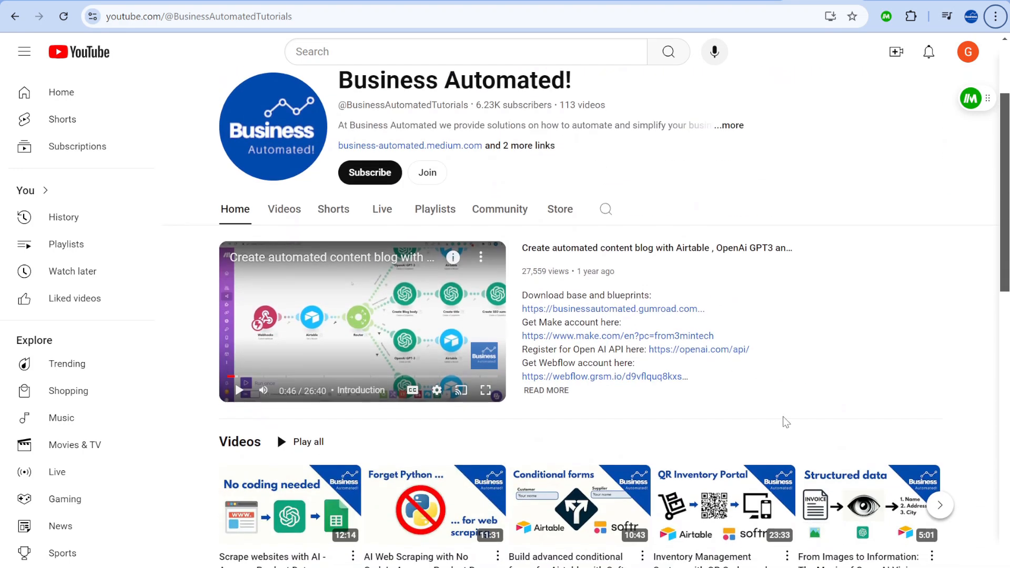
left_click(427, 173)
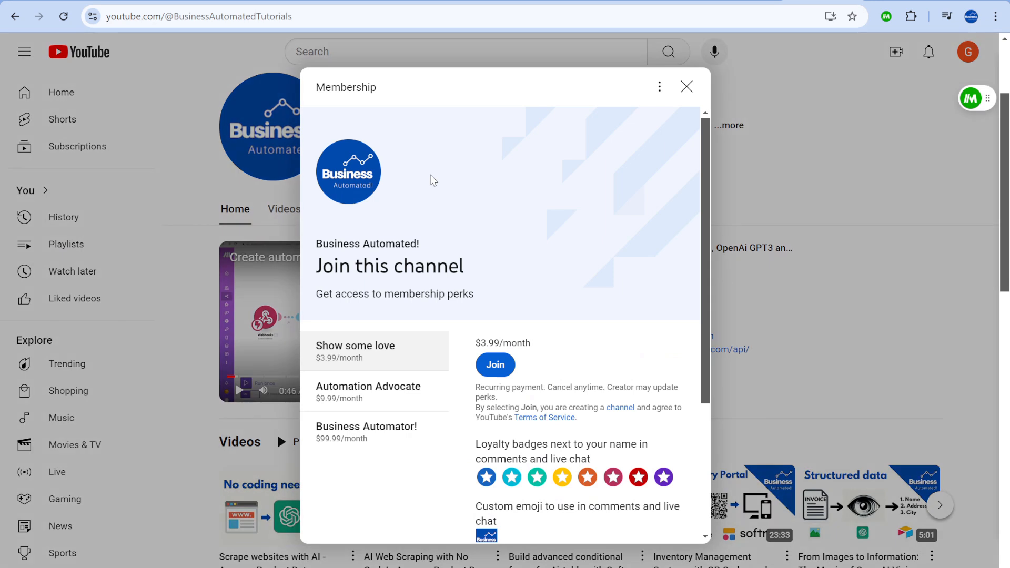
scroll("down", 3)
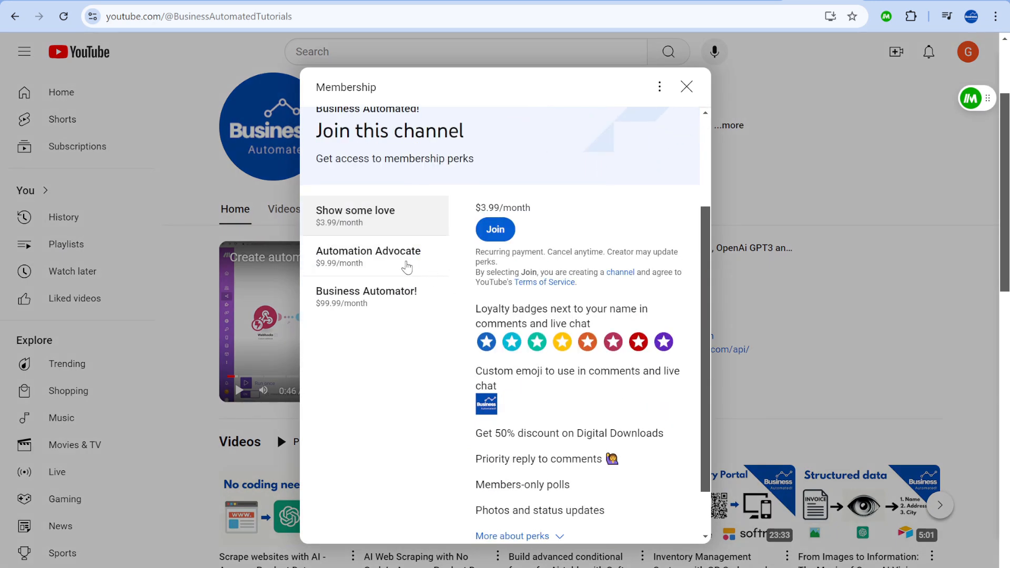
left_click(368, 256)
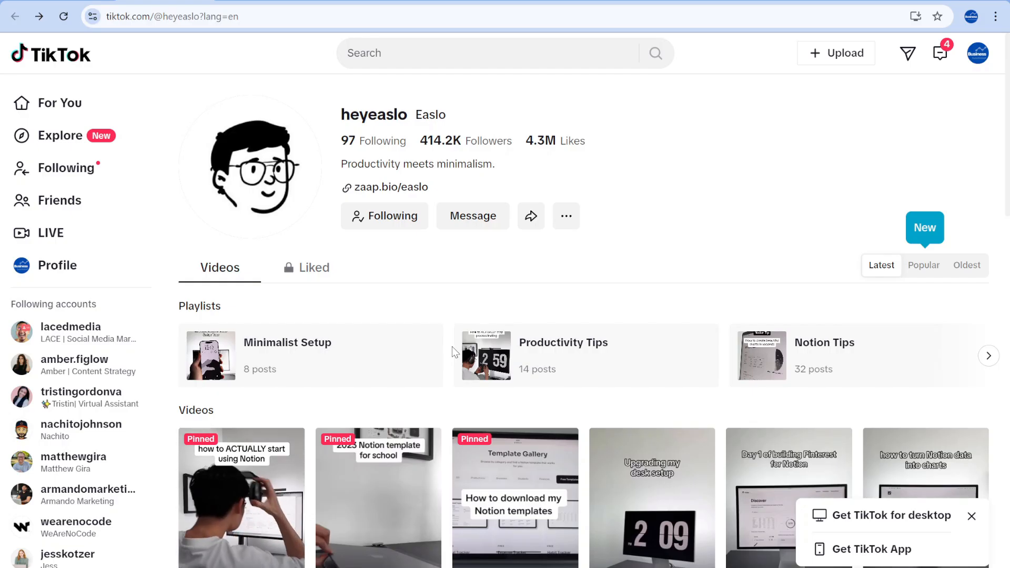
left_click(168, 16)
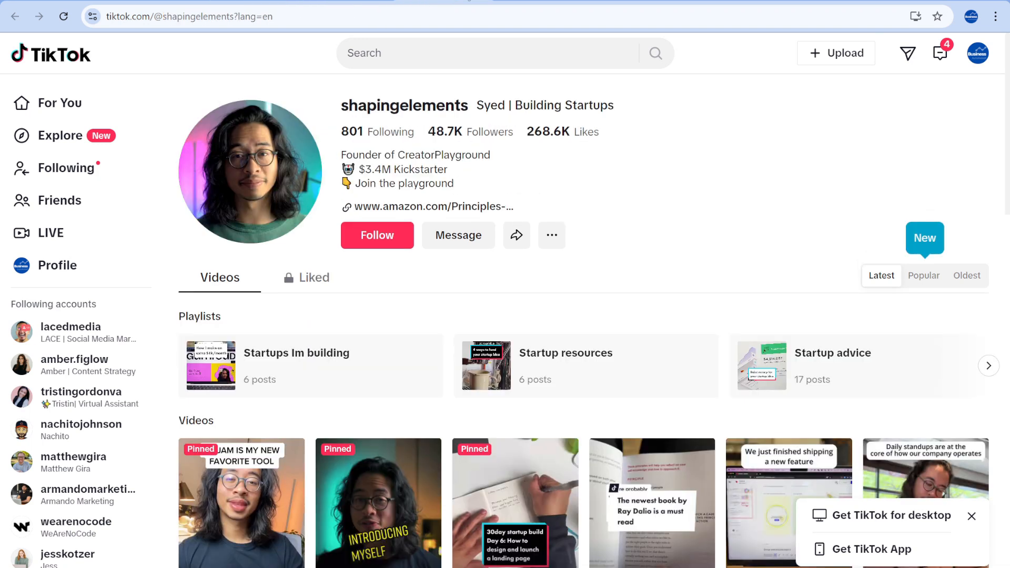
left_click(76, 522)
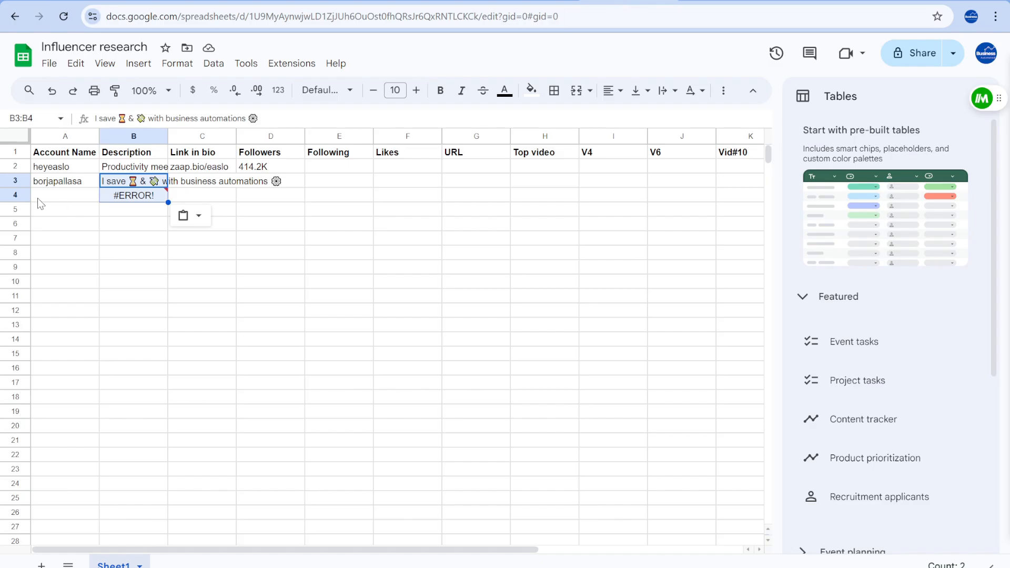
- Switch to the Web Store listing for Magical: AI Agent for Autofill Automation
left_click(64, 195)
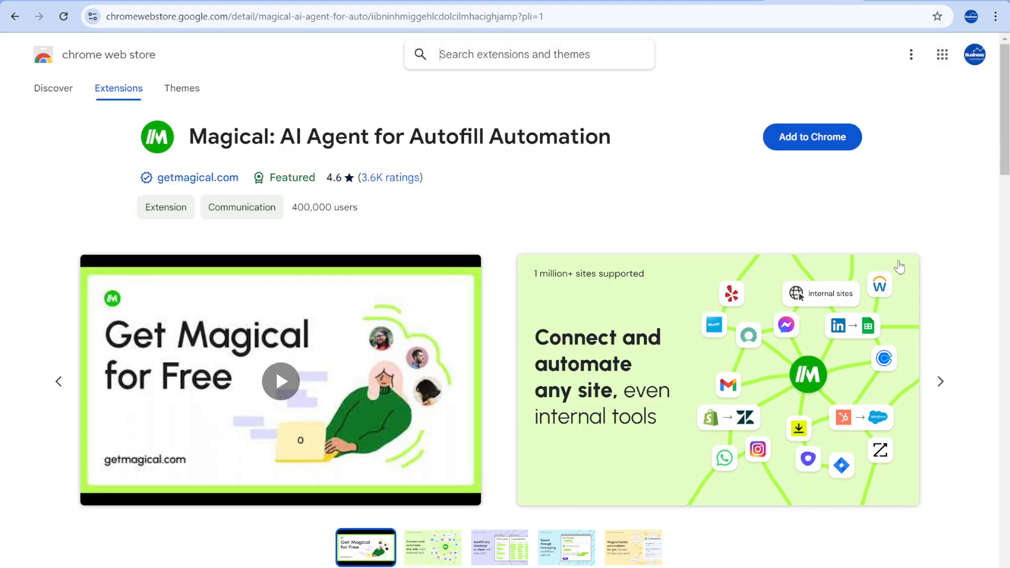
mouse_move(1002, 106)
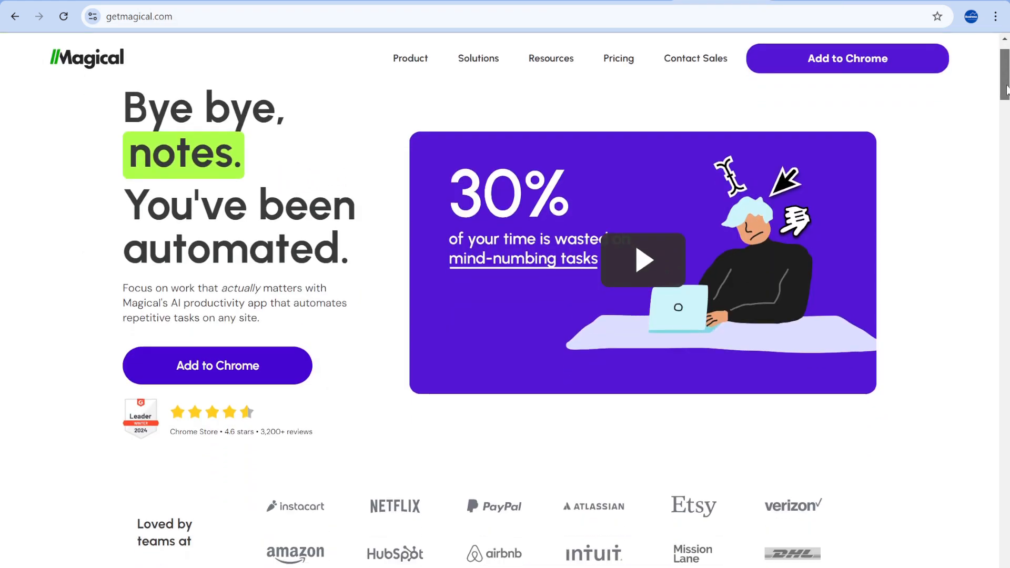
- View getmagical.com's personalize-messages use case, then add Magical to Chrome
scroll("down", 3)
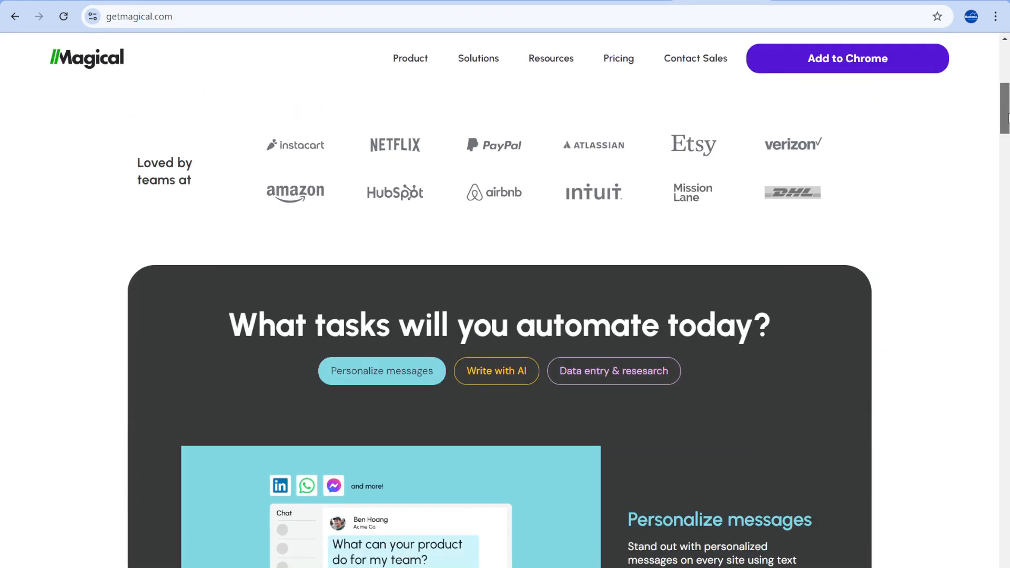
scroll("down", 3)
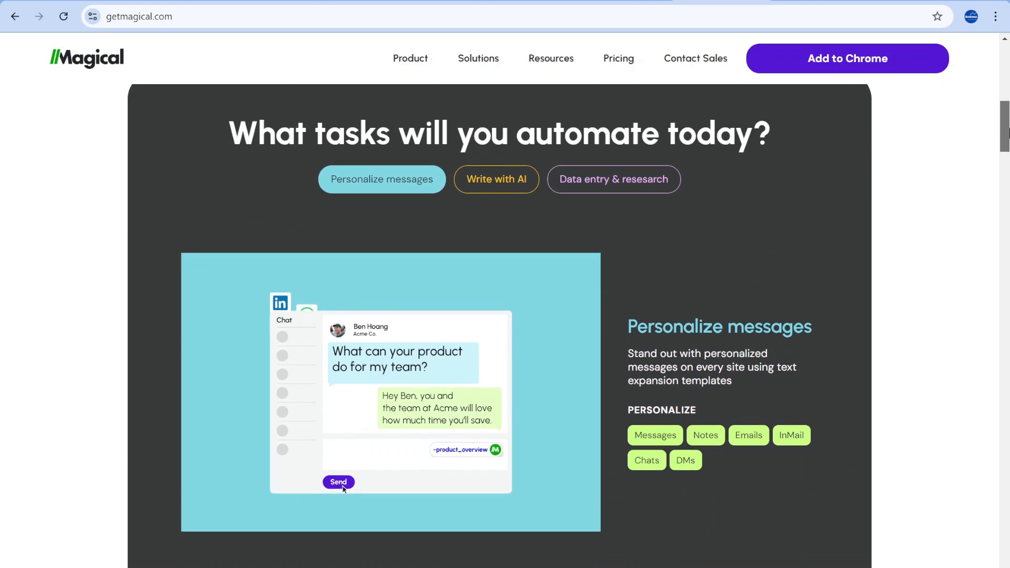
left_click(612, 178)
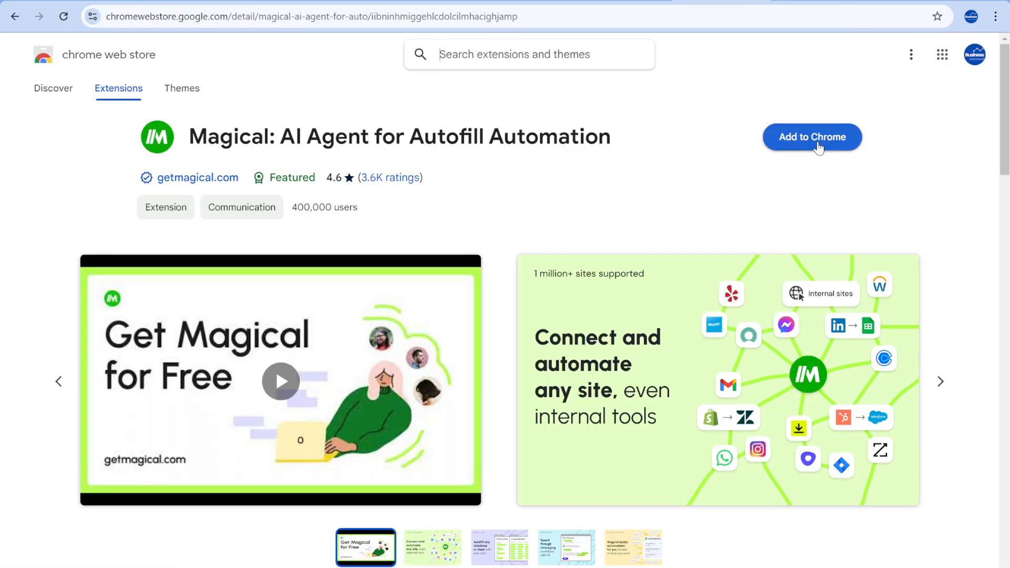
left_click(812, 136)
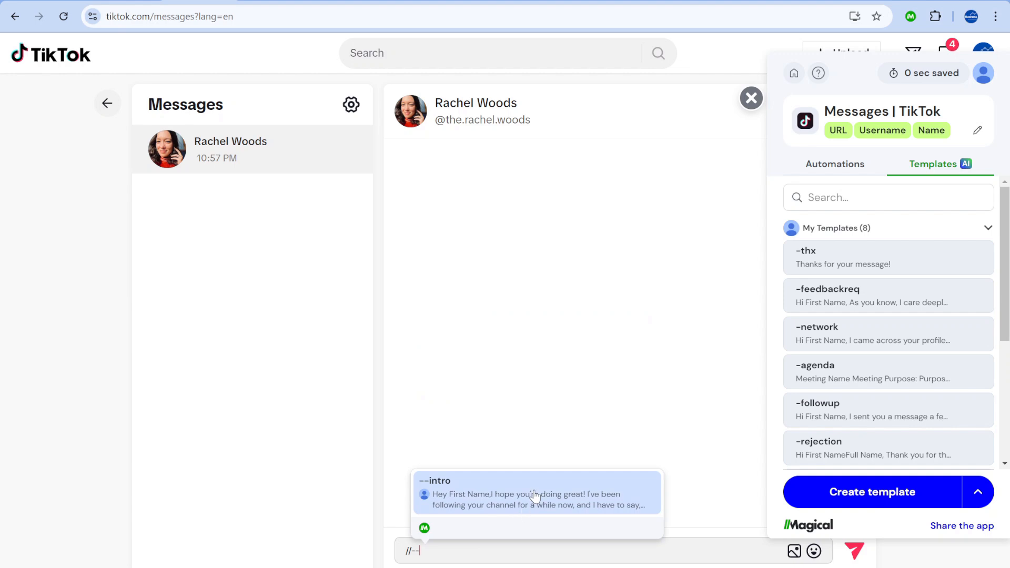
- Insert the --intro template suggestion into the TikTok DM box
left_click(535, 499)
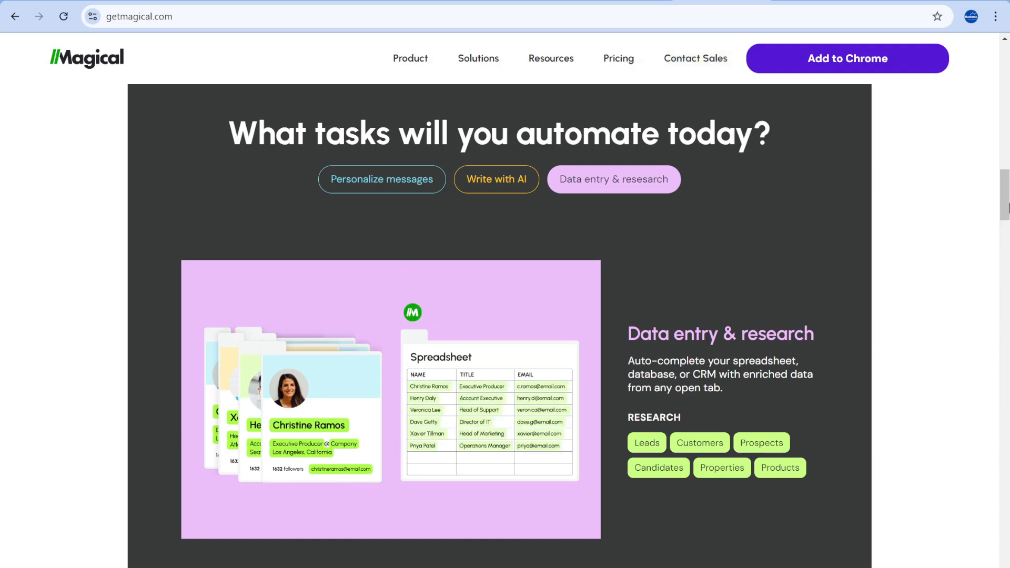
- Reload getmagical.com, go to the Web Store listing and add Magical to Chrome
left_click(496, 179)
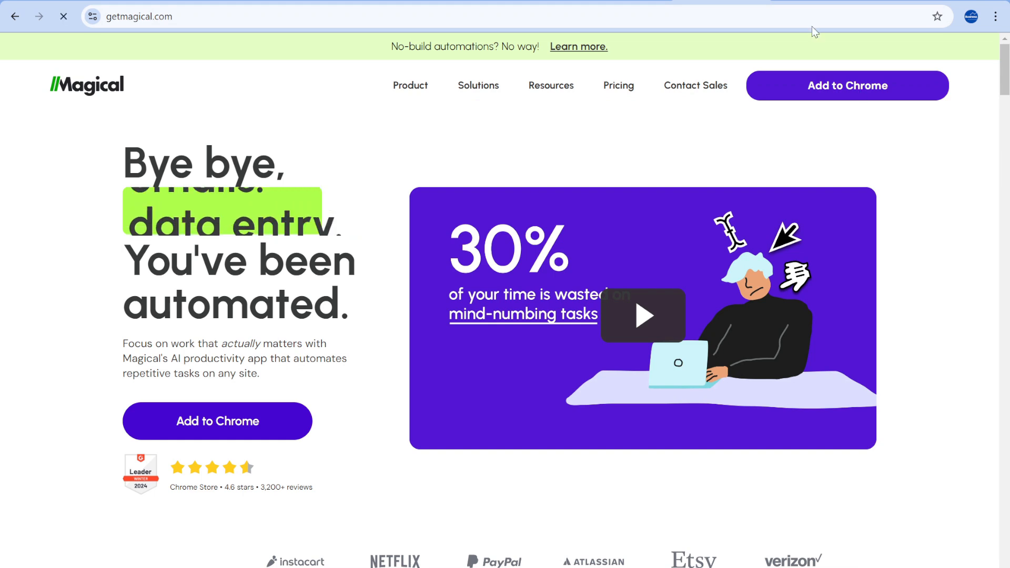
left_click(218, 421)
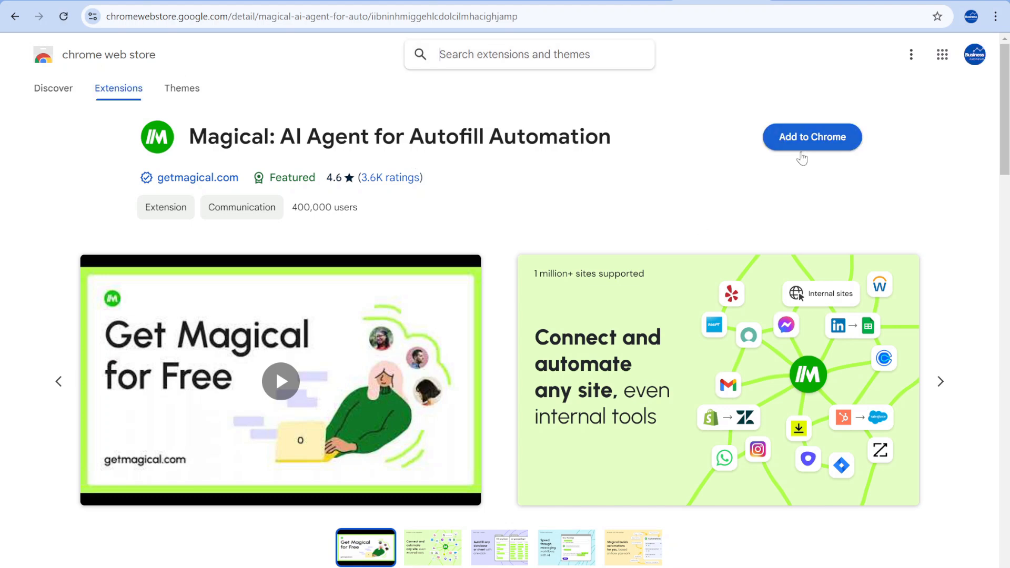
mouse_move(816, 147)
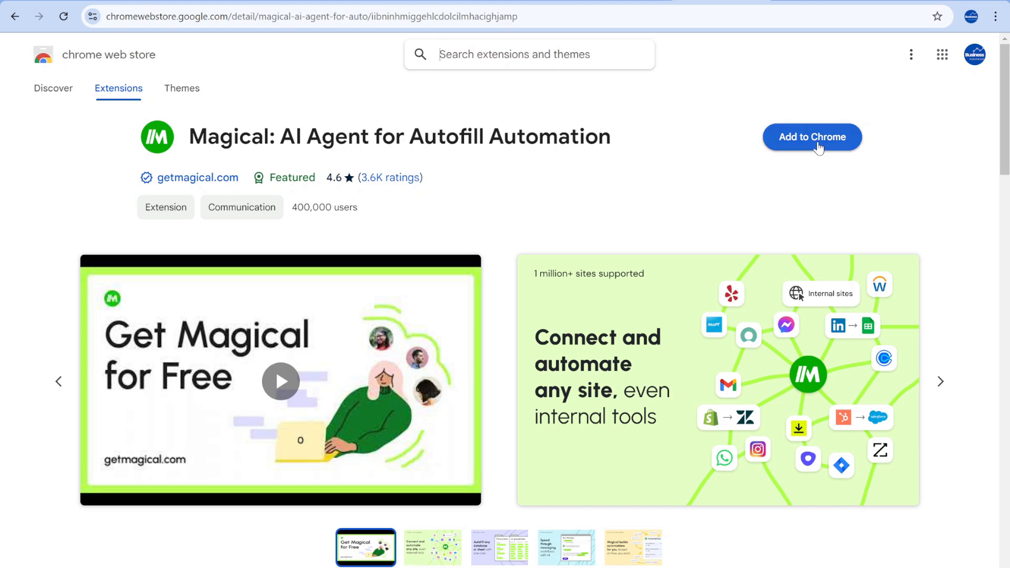
left_click(812, 136)
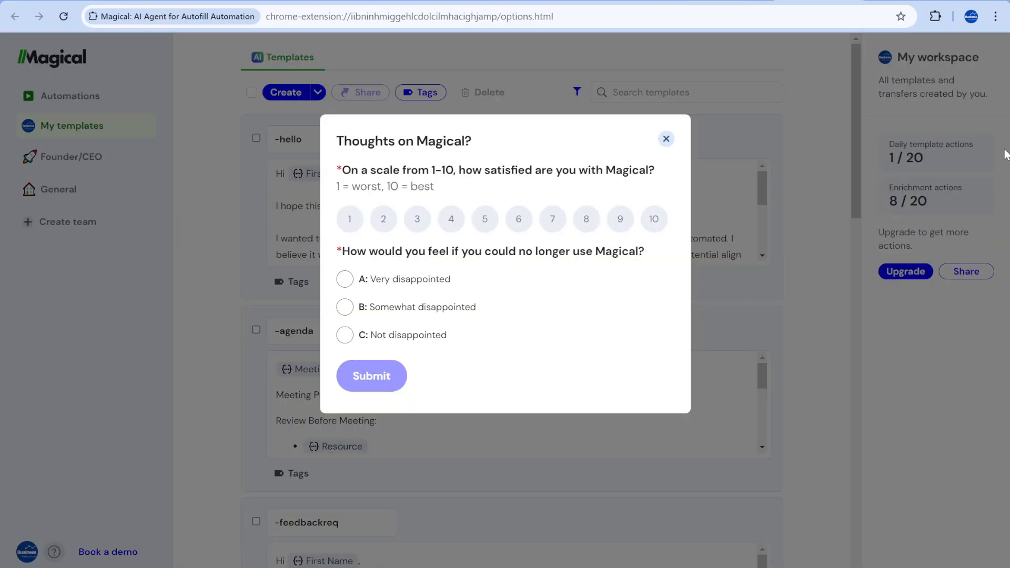
mouse_move(710, 141)
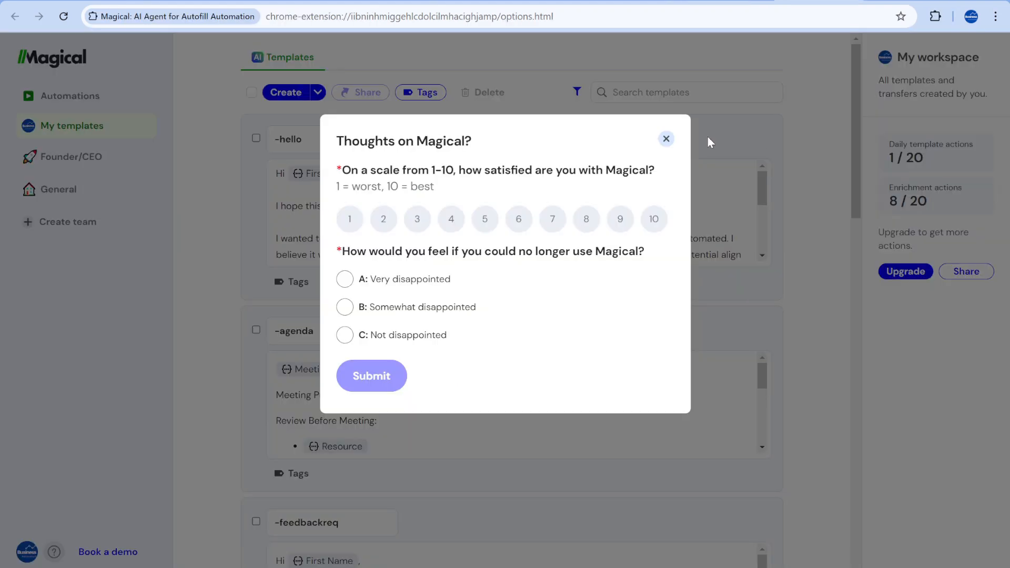
mouse_move(666, 138)
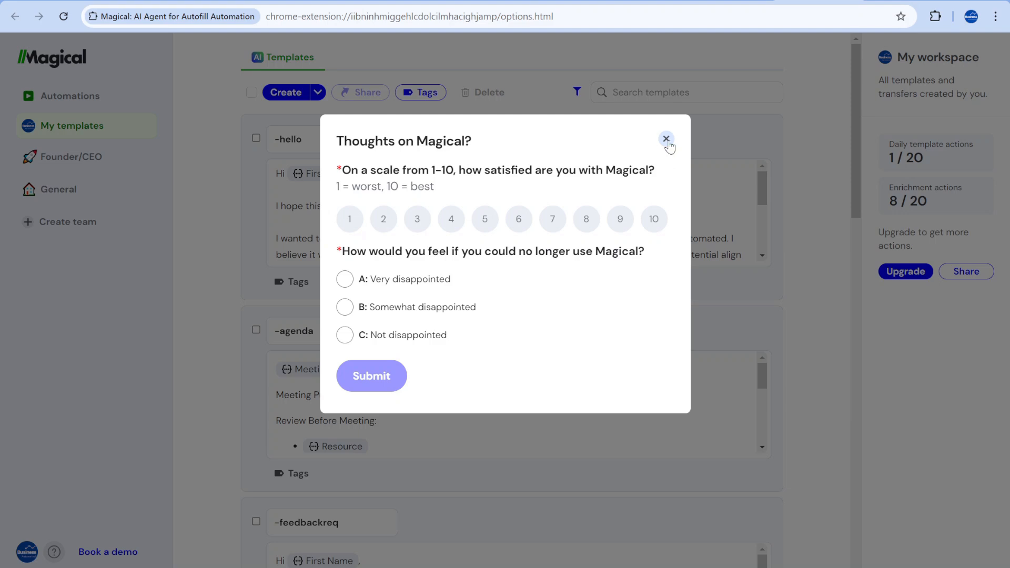
- Close the 'Thoughts on Magical?' survey popup with its X
left_click(666, 139)
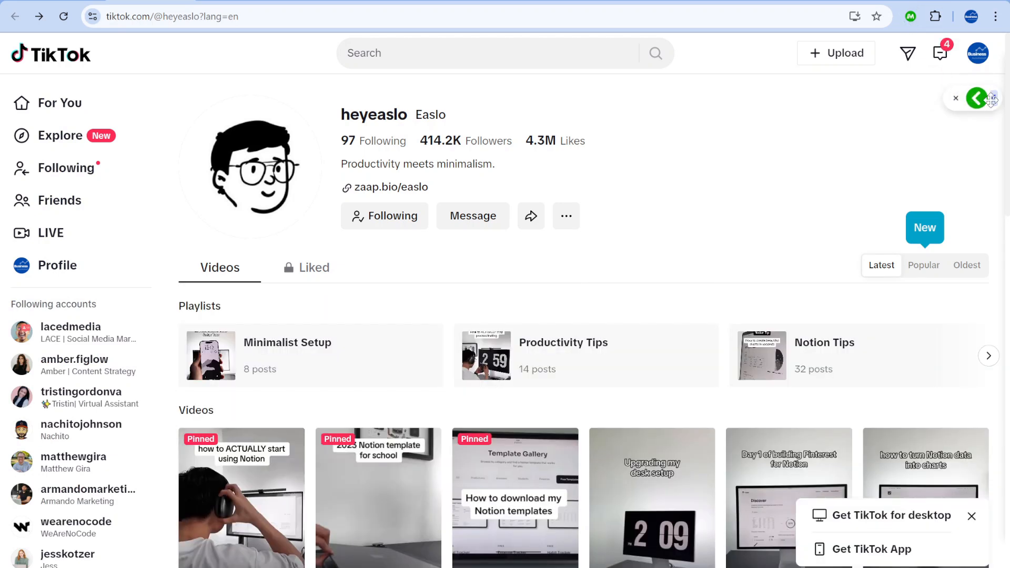
- Open Magical's site info labeling panel from the floating icon at the page's right edge
left_click(976, 98)
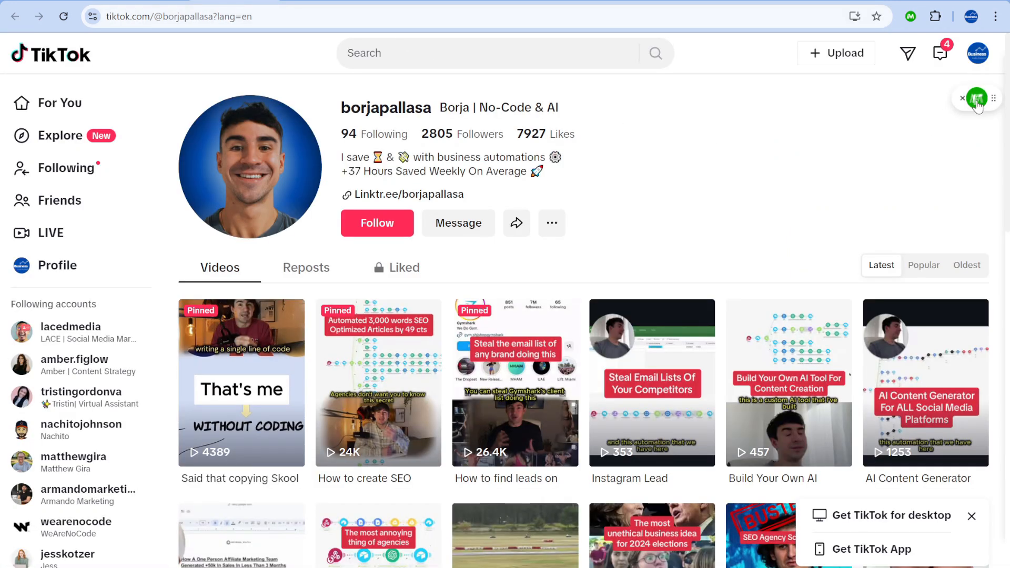
left_click(976, 98)
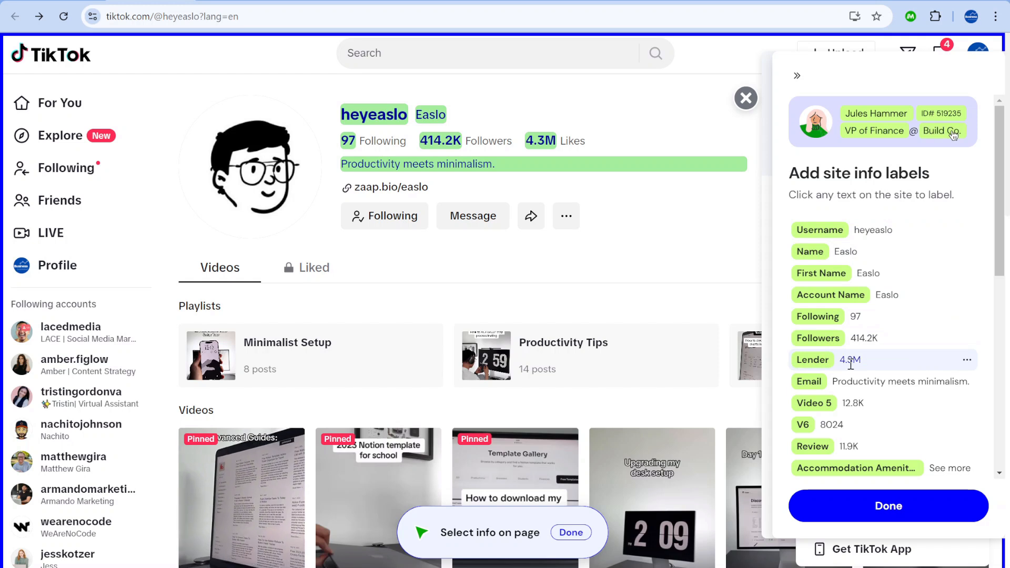
- Rename the Lender label on the 4.3M value to Likes
left_click(967, 360)
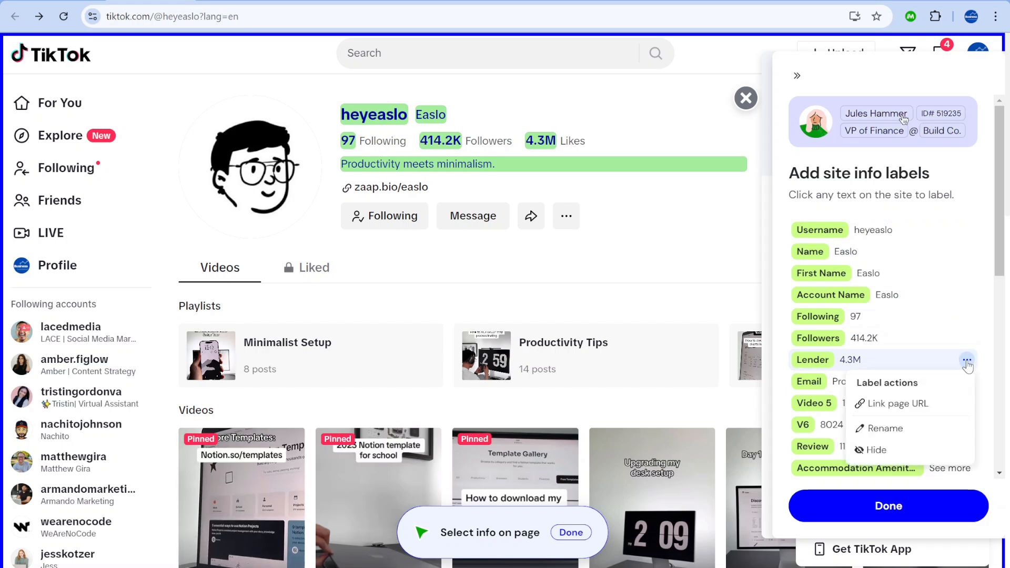
left_click(885, 427)
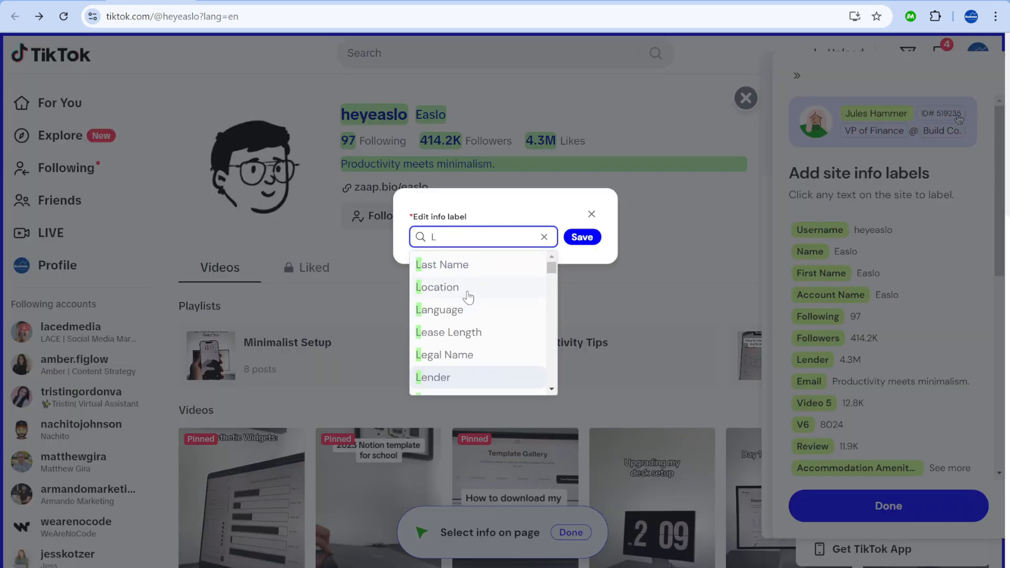
type("ikes")
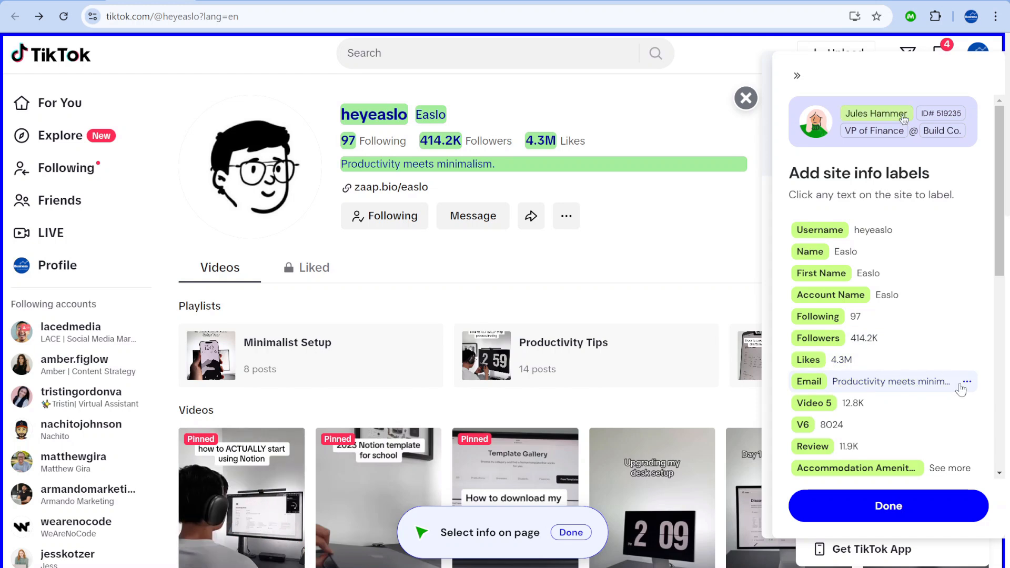
- Create a new 'link in bio' label to tag the zaap.bio/easlo bio link
left_click(967, 381)
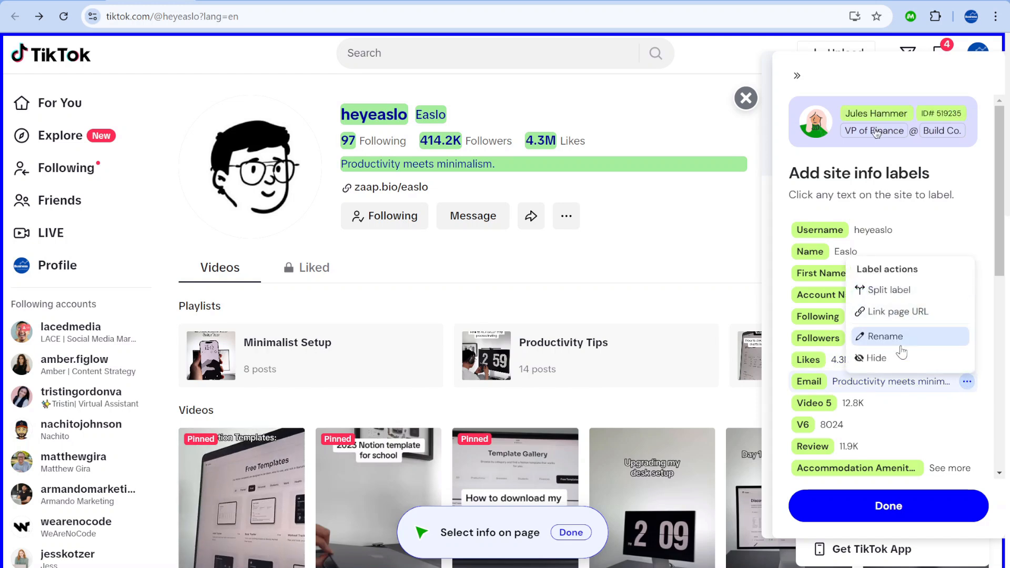
left_click(886, 336)
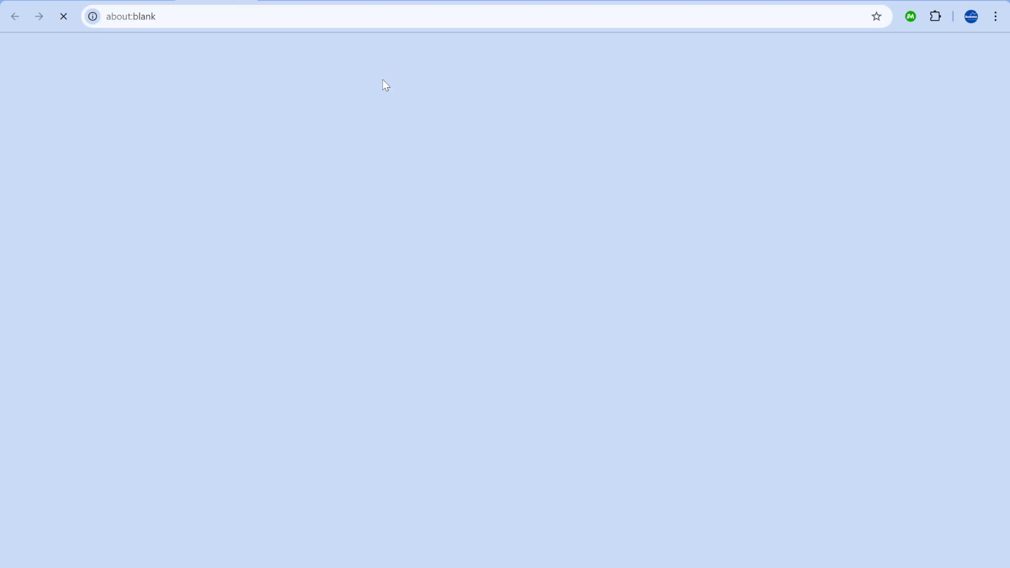
type("li")
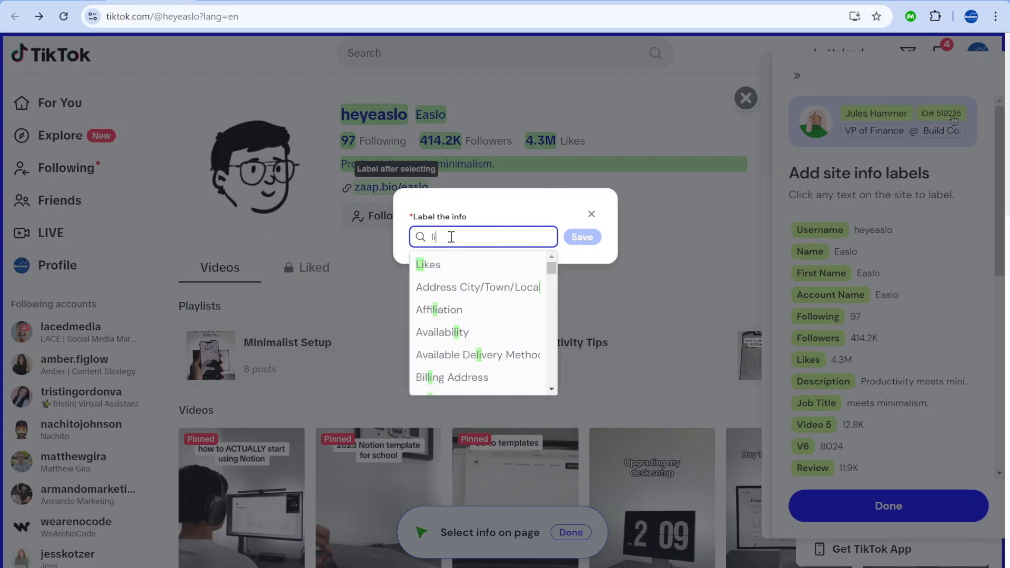
type("link in bio")
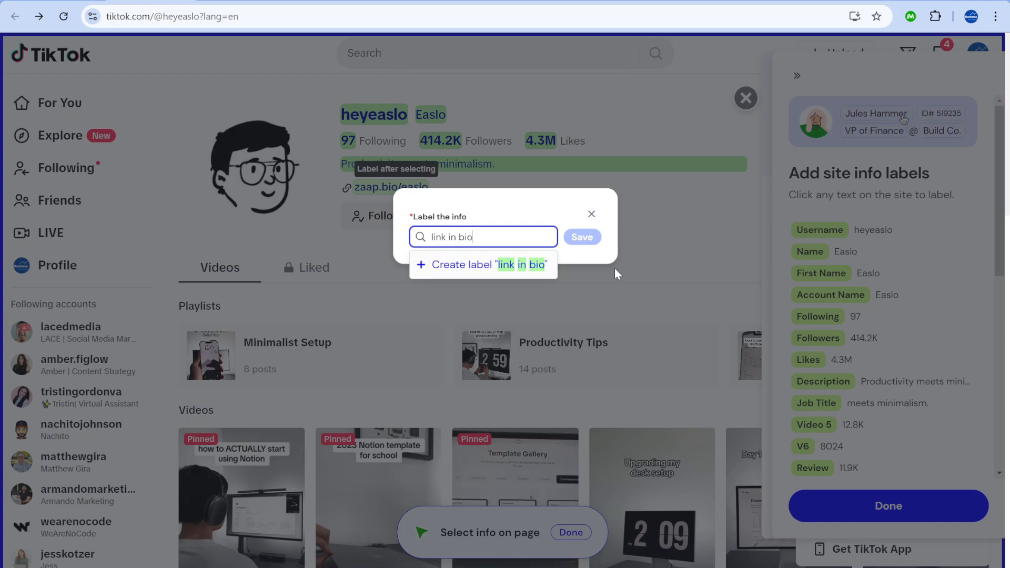
left_click(580, 236)
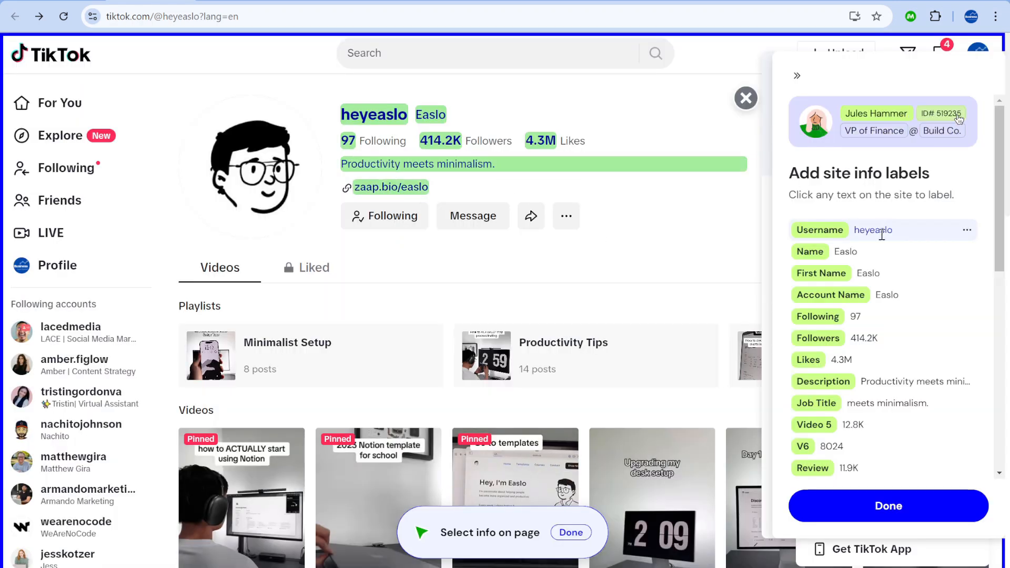
- Scroll through the Add site info labels list to review extras like Email and V10
scroll("down", 3)
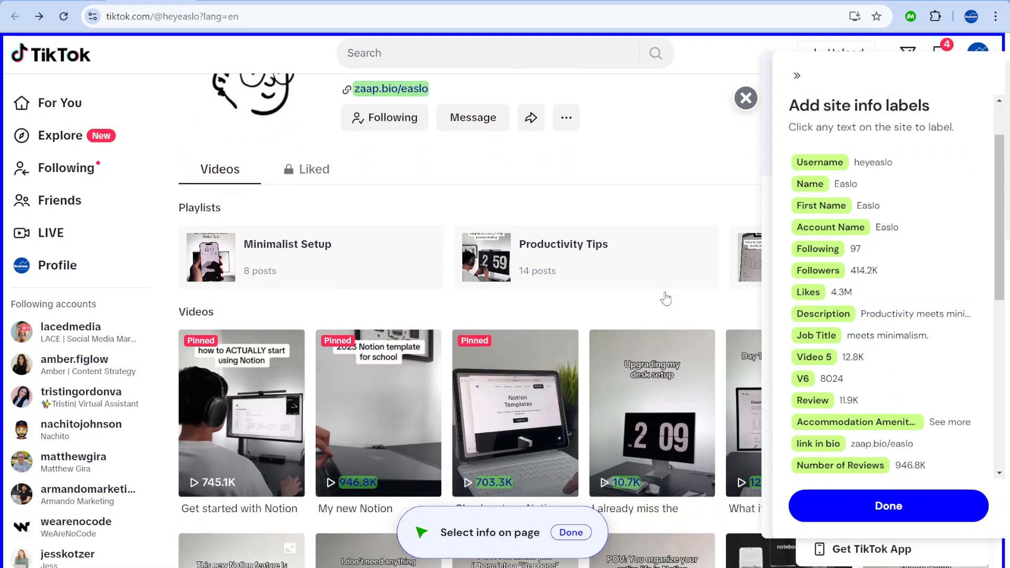
scroll("down", 3)
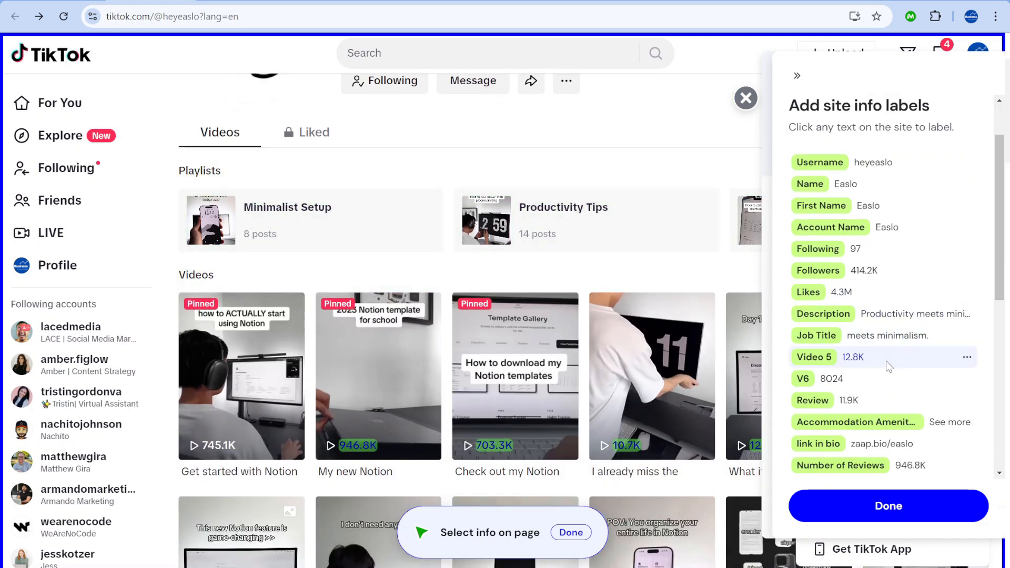
scroll("down", 3)
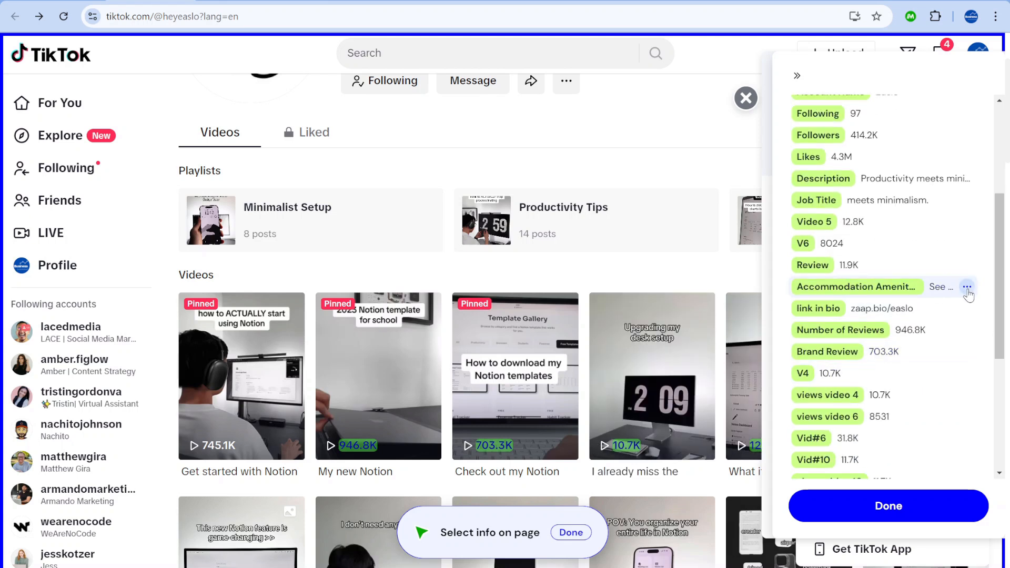
scroll("down", 3)
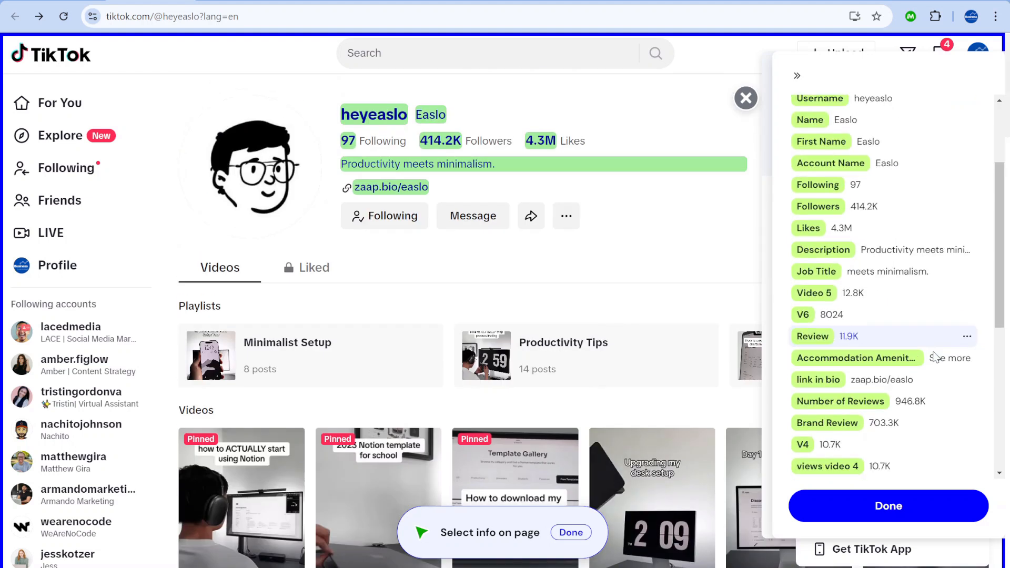
scroll("down", 3)
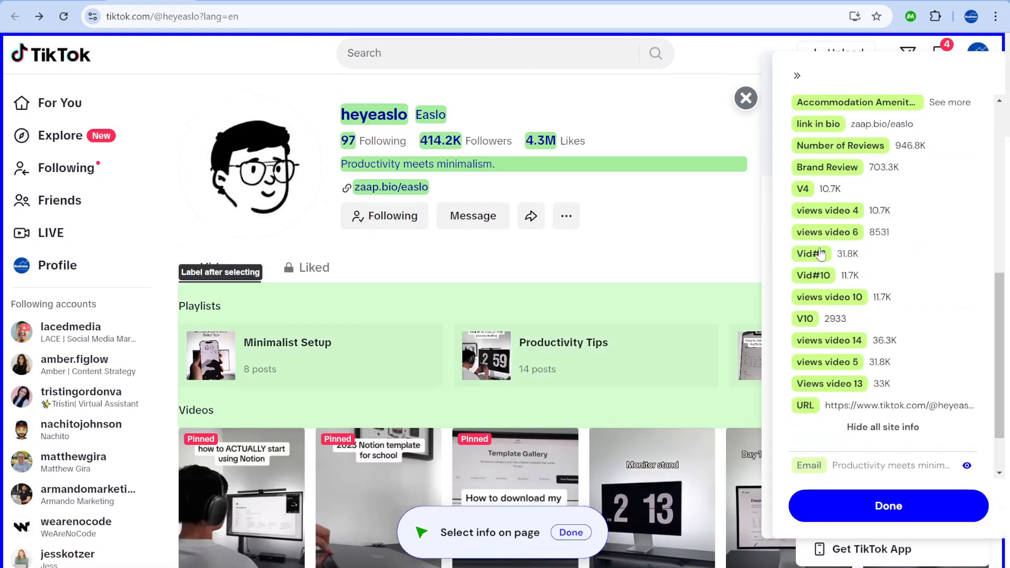
scroll("down", 3)
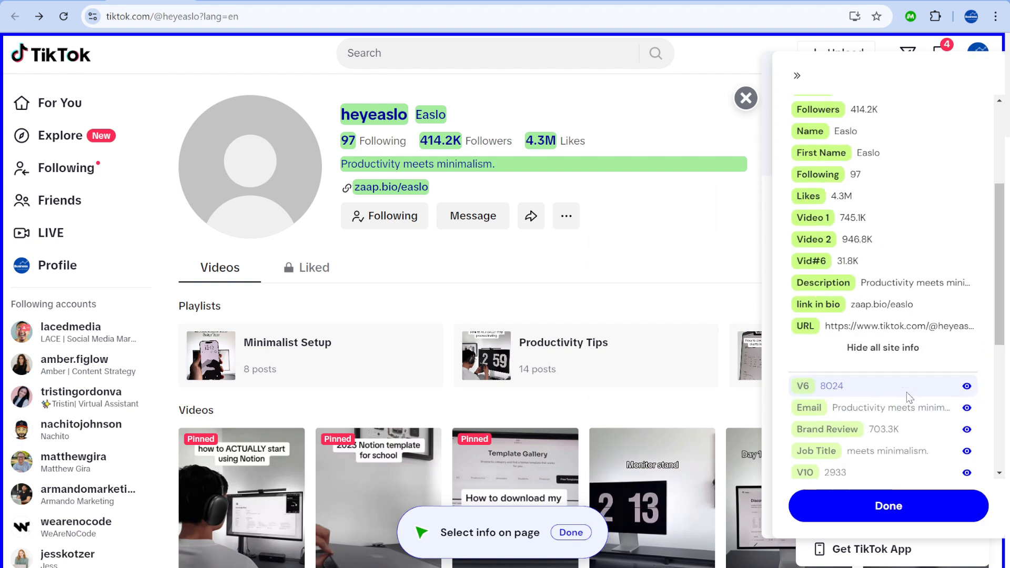
scroll("down", 3)
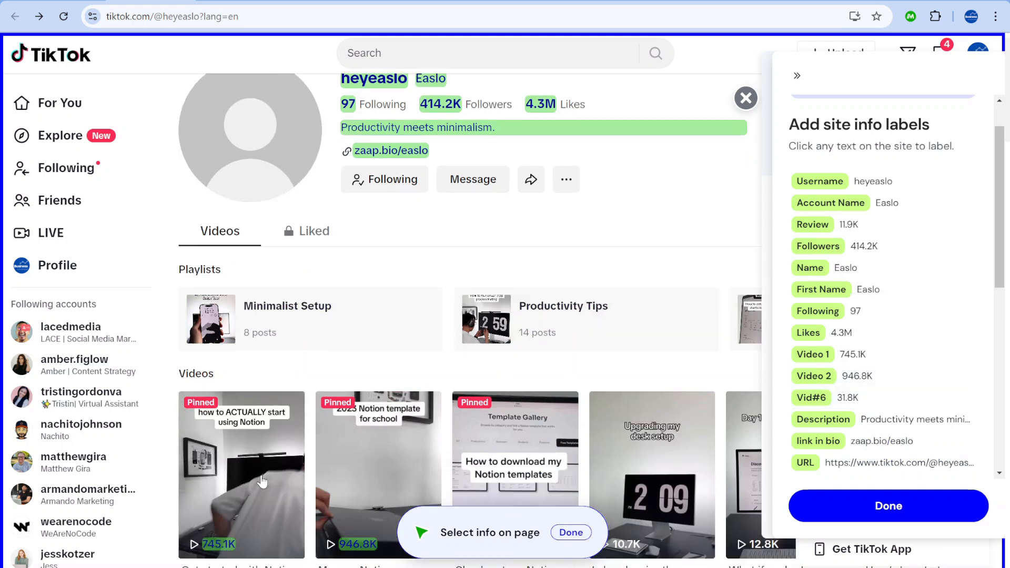
scroll("down", 3)
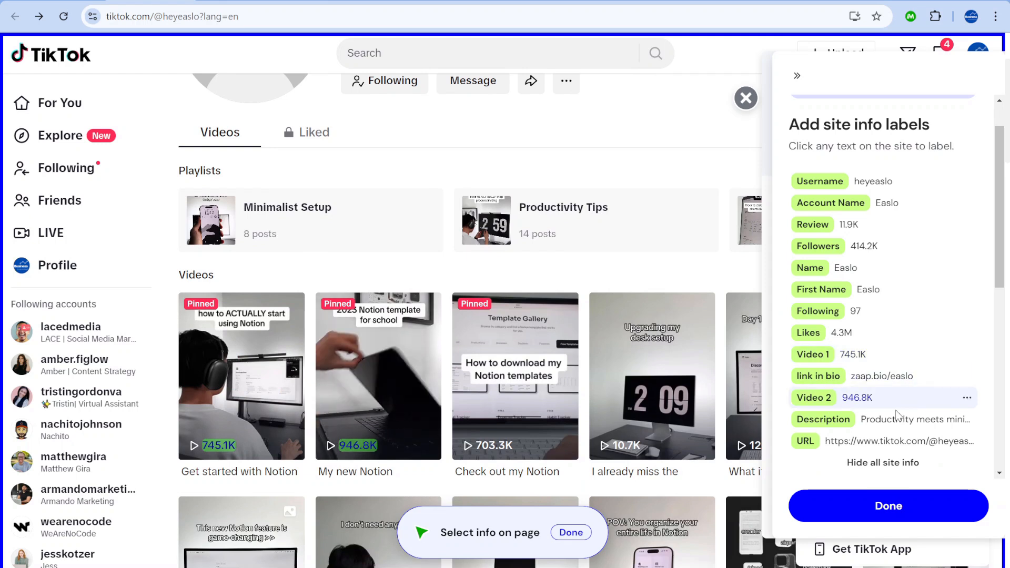
mouse_move(384, 451)
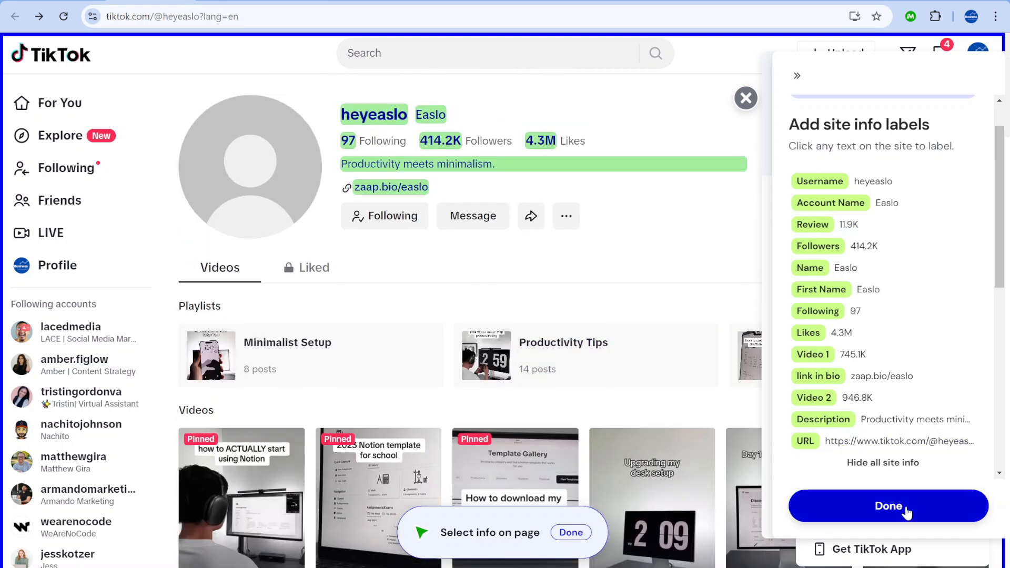
left_click(888, 505)
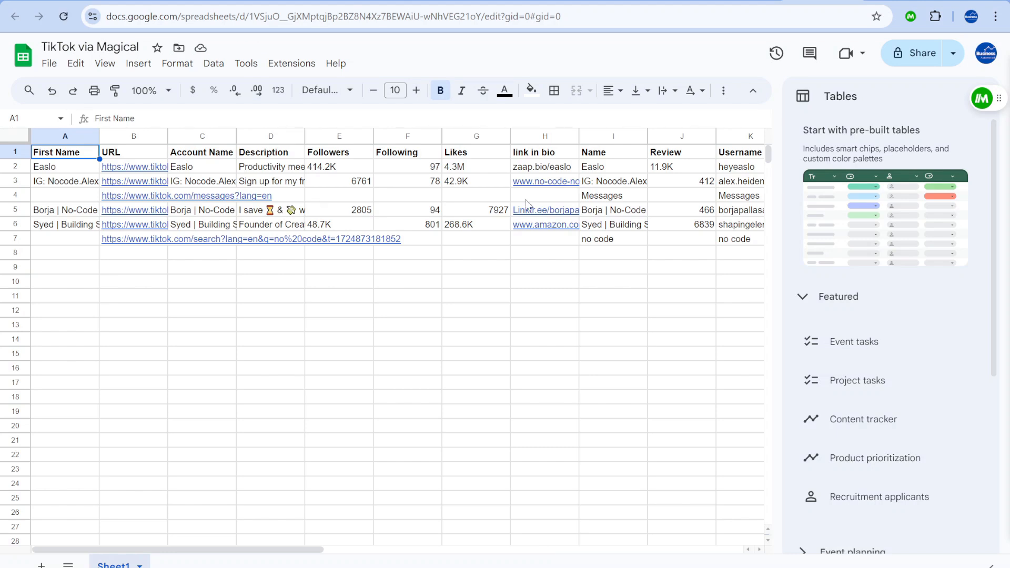
left_click(202, 196)
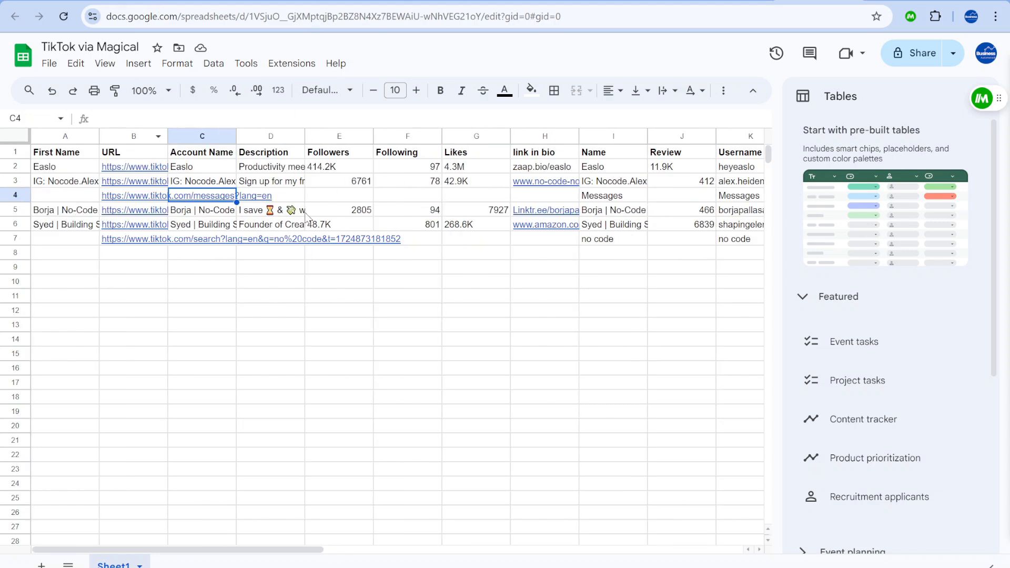
mouse_move(554, 224)
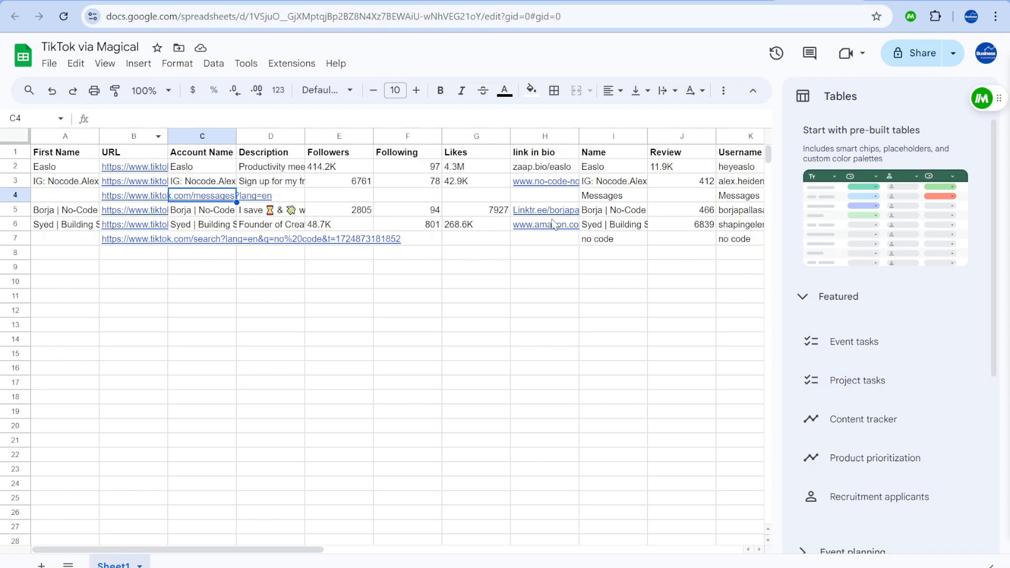
left_click(193, 195)
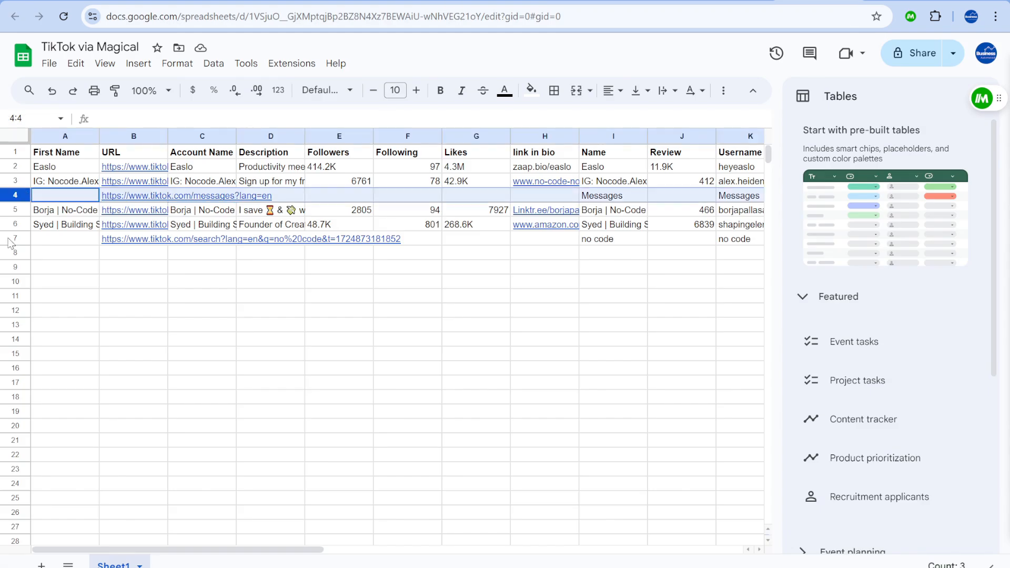
- Delete stray rows 4 and 7, then check the Video 1 and Video 2 columns
right_click(14, 239)
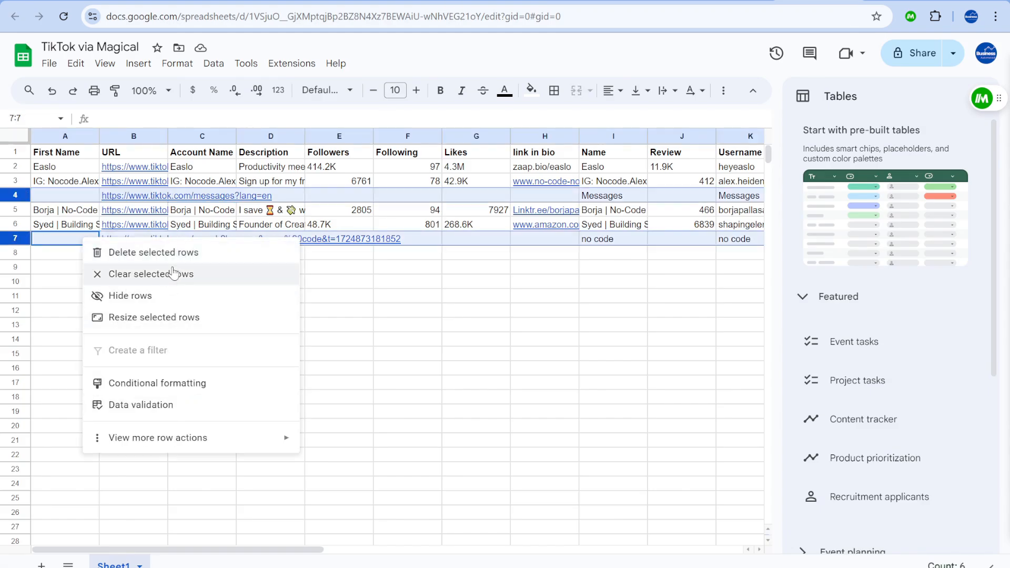
left_click(153, 252)
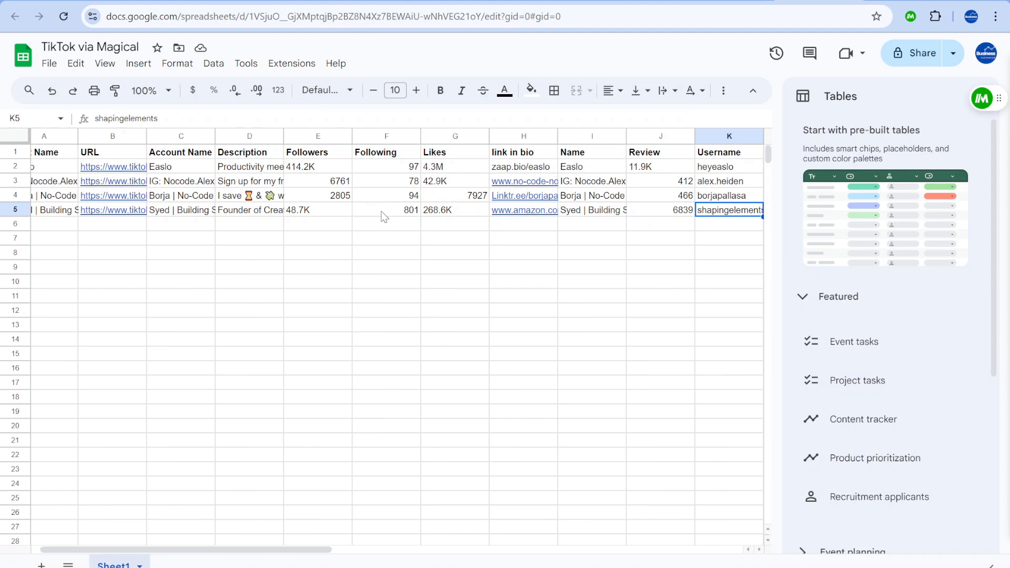
scroll("right", 3)
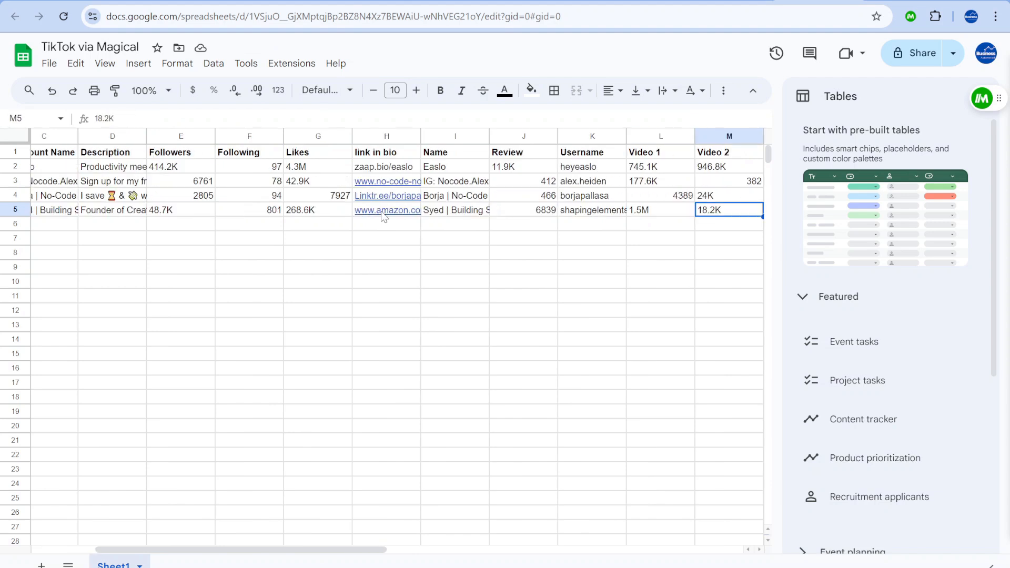
left_click(592, 166)
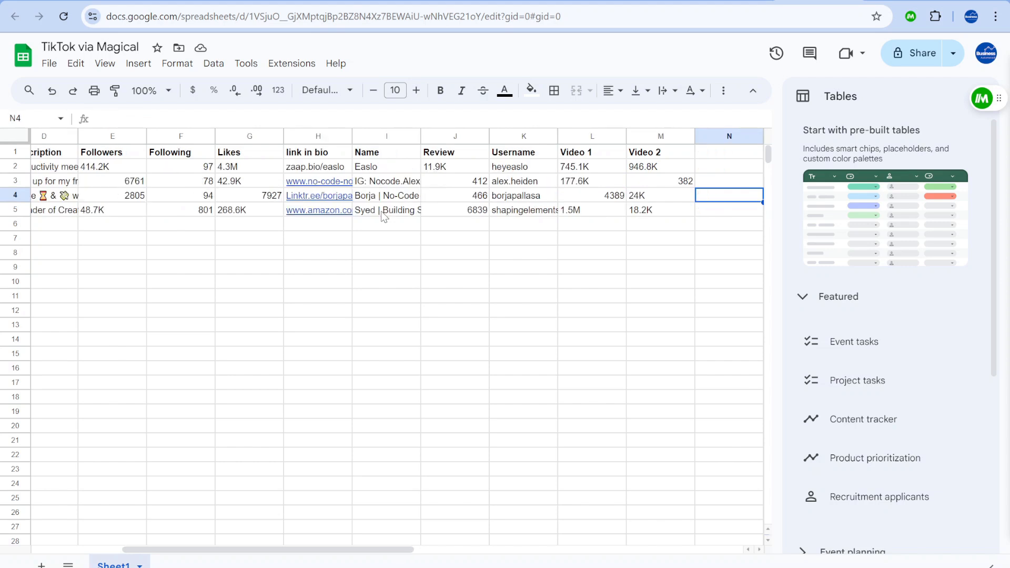
left_click(318, 209)
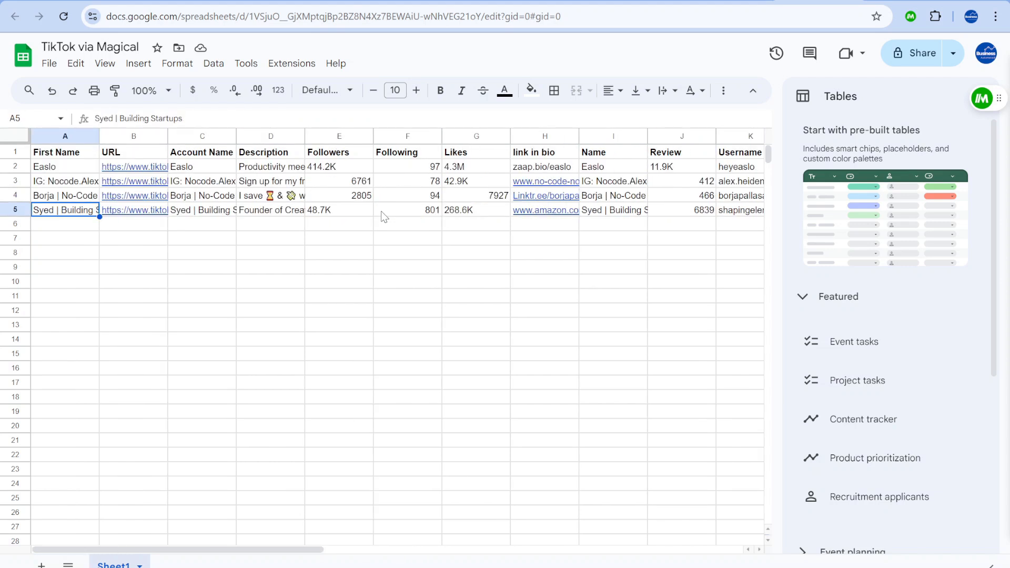
mouse_move(334, 133)
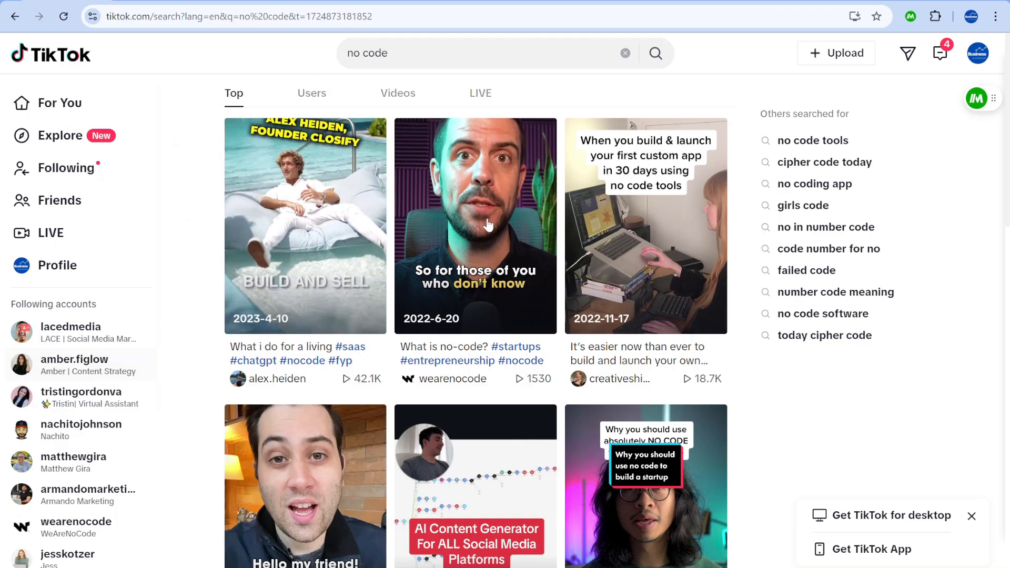
scroll("down", 3)
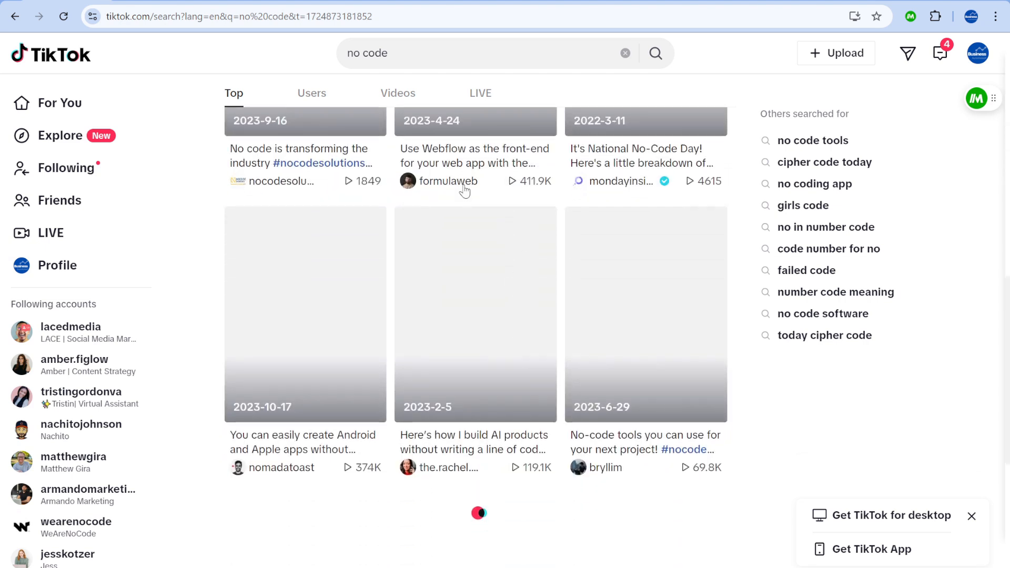
mouse_move(496, 361)
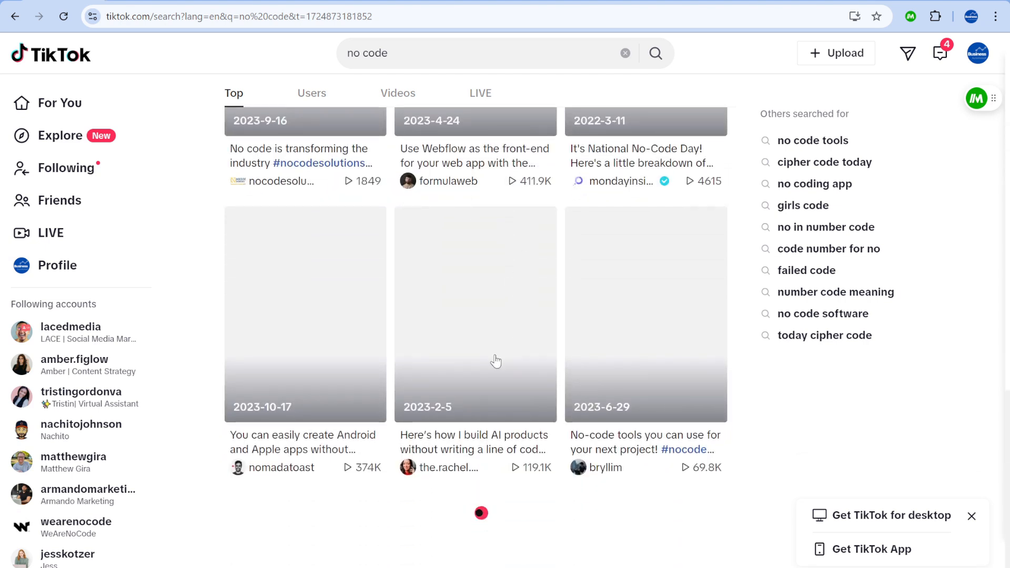
left_click(447, 181)
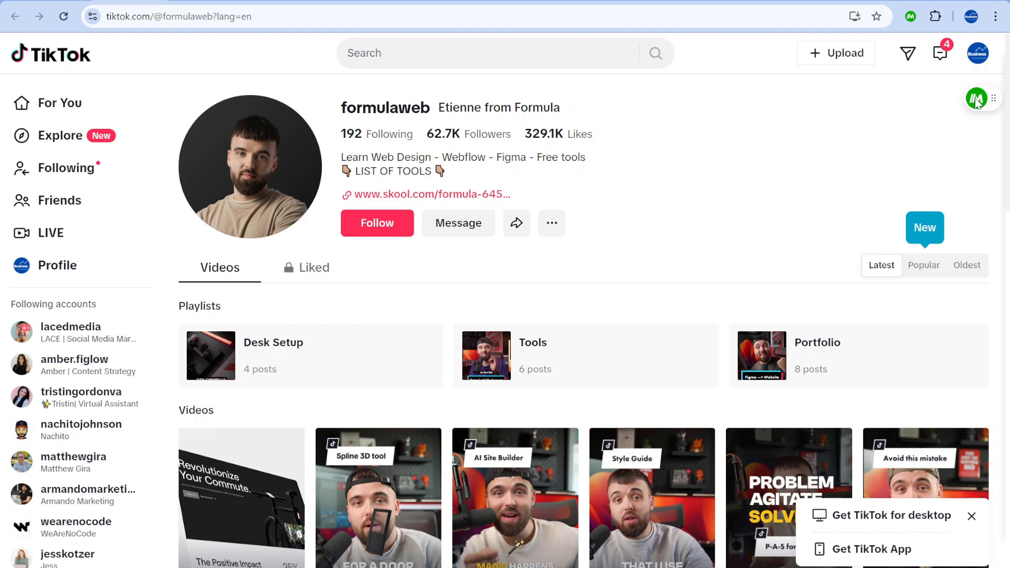
left_click(976, 98)
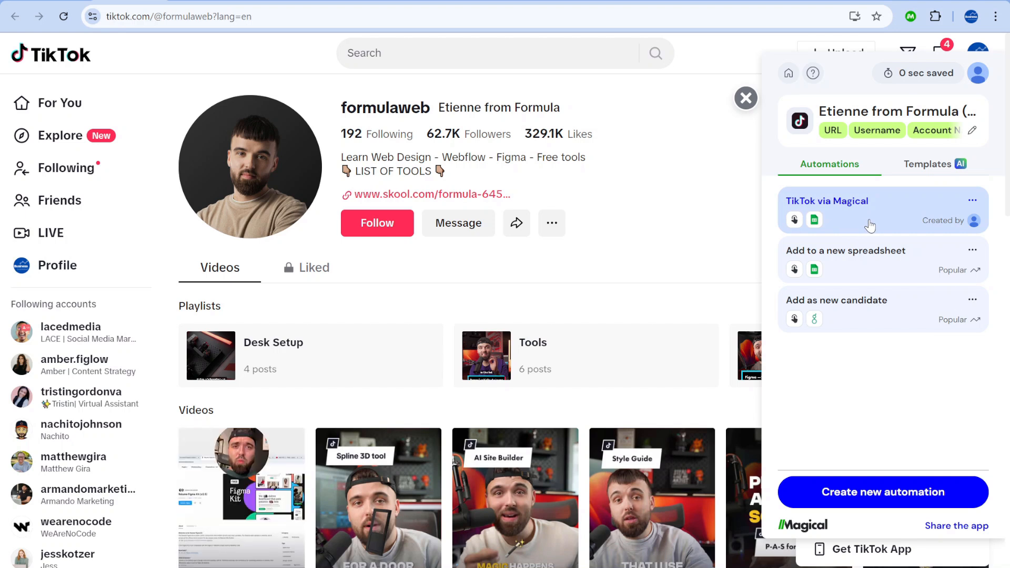
mouse_move(904, 225)
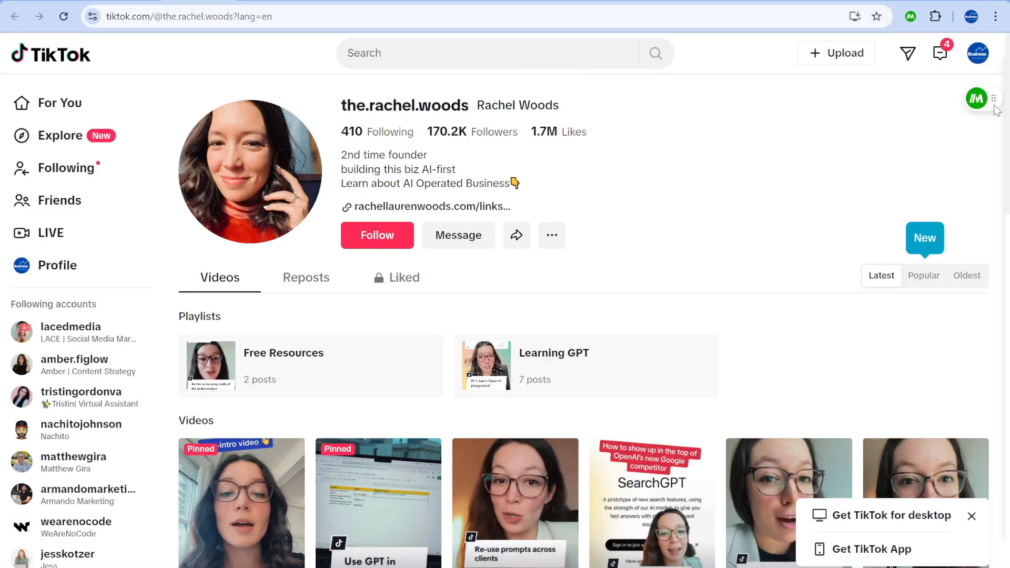
left_click(976, 99)
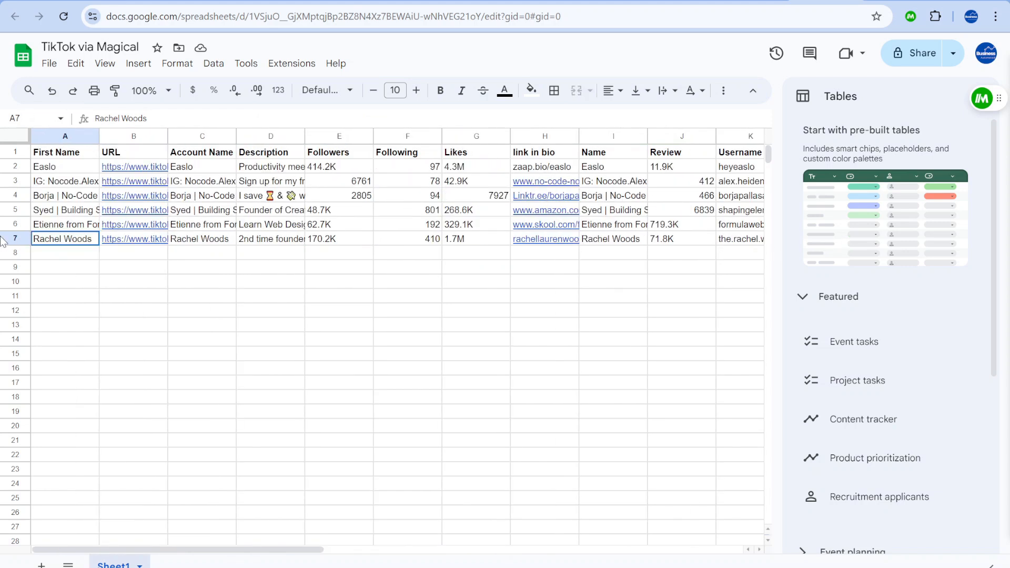
left_click(14, 238)
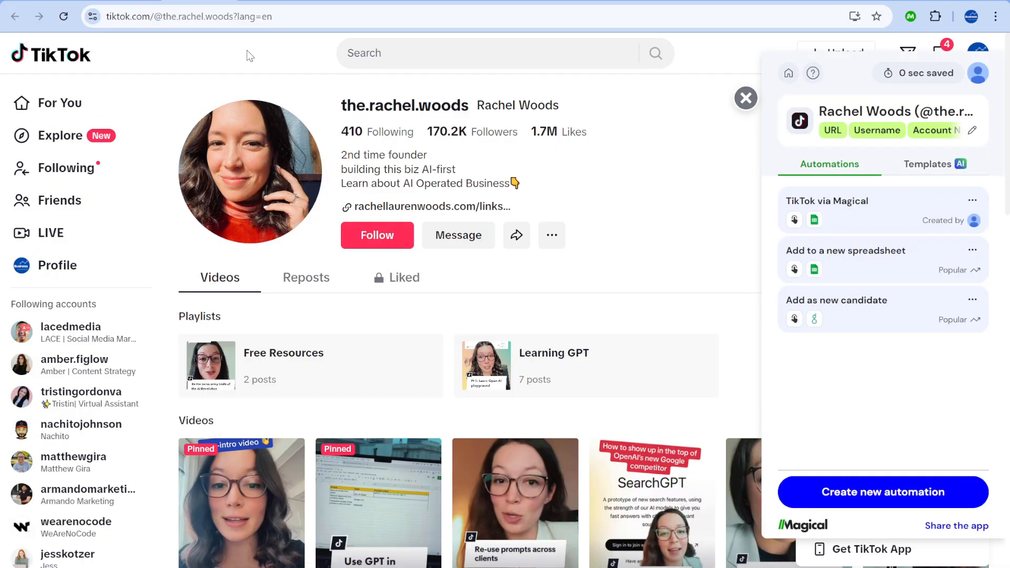
mouse_move(596, 239)
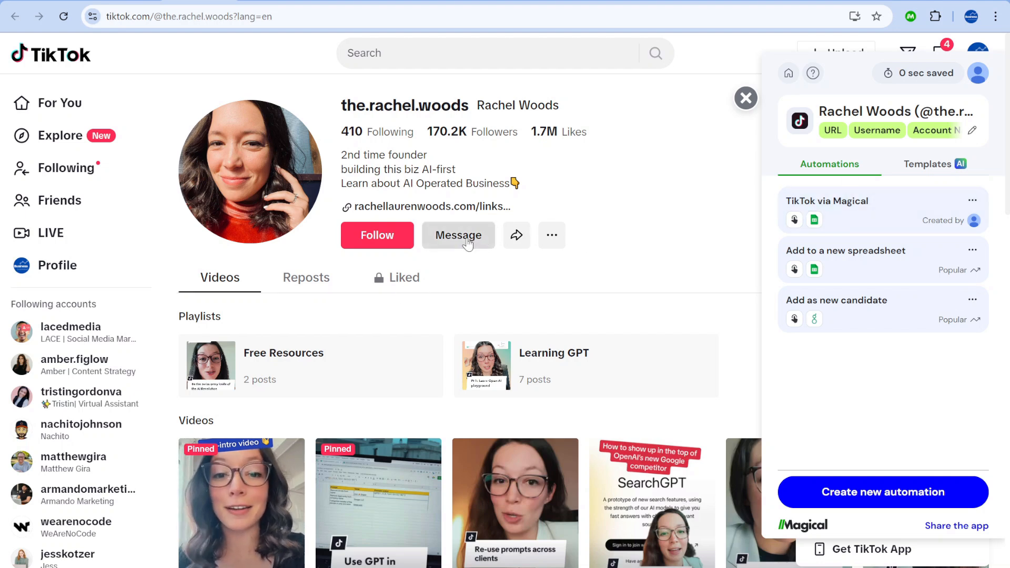
left_click(458, 235)
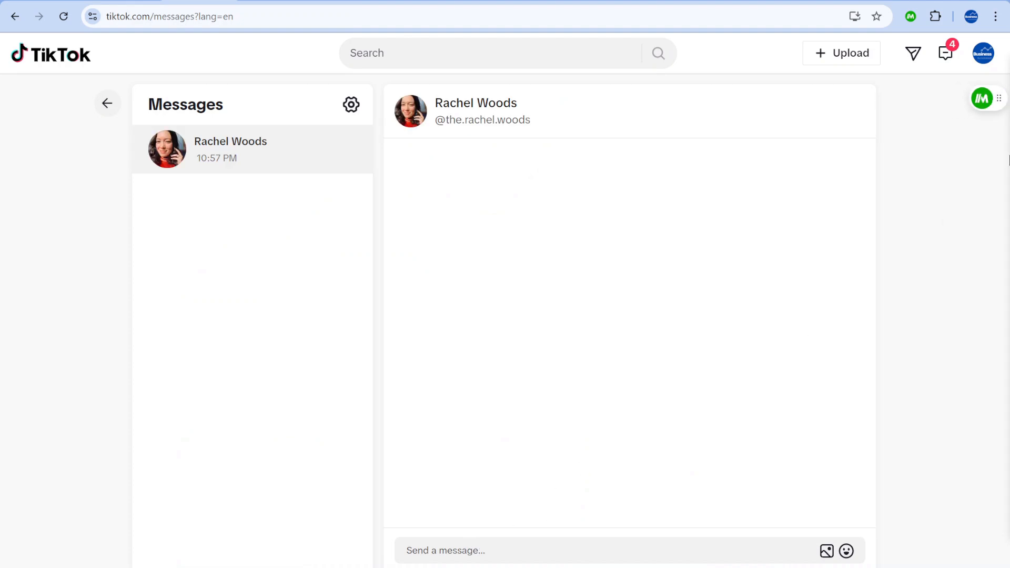
left_click(981, 98)
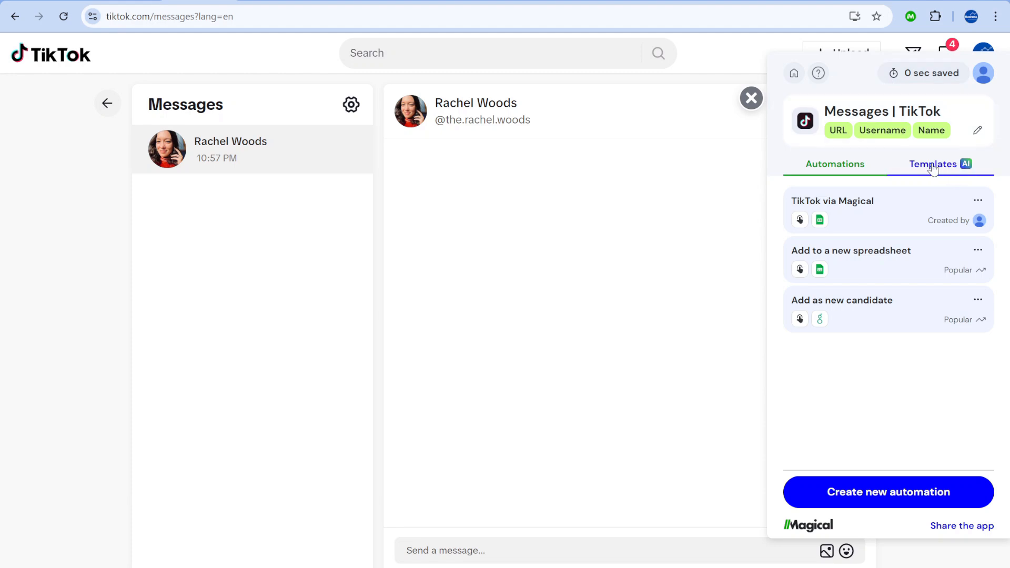
left_click(933, 164)
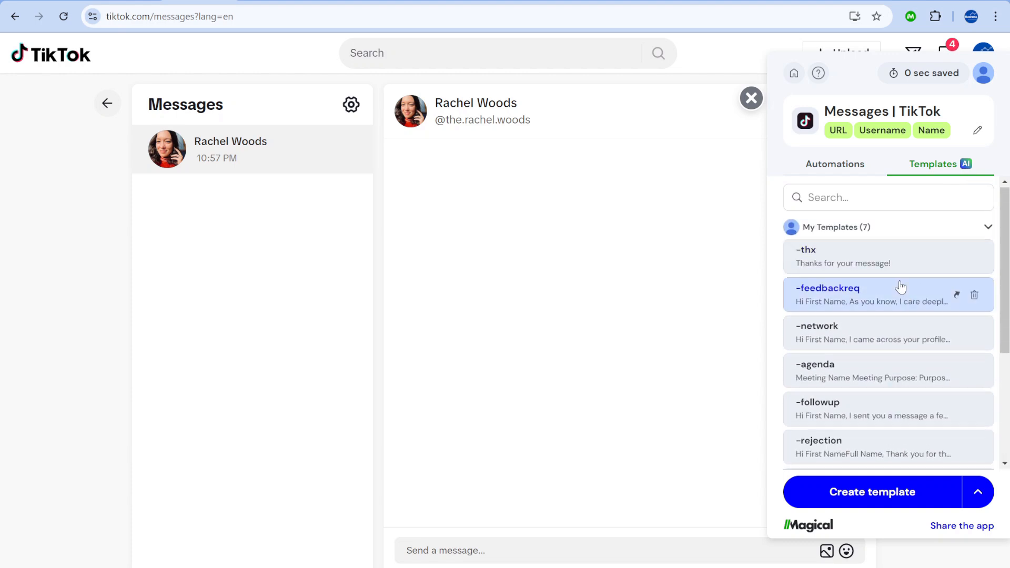
scroll("down", 3)
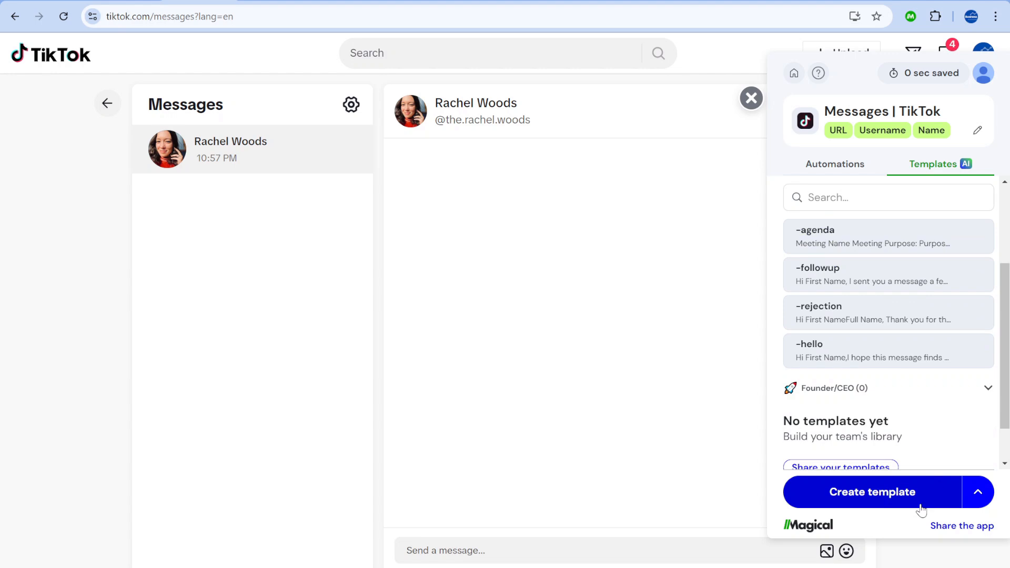
mouse_move(915, 505)
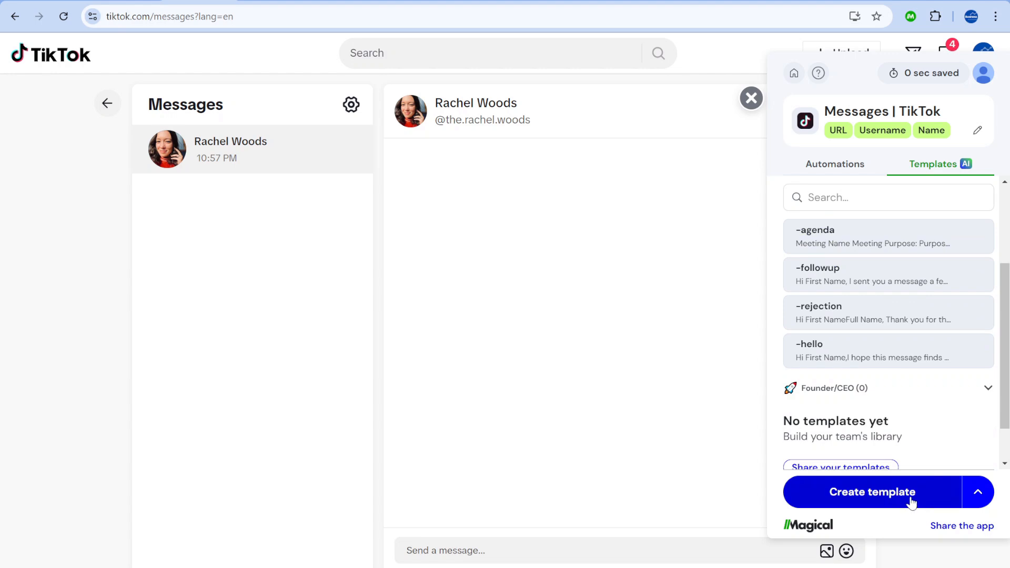
- Start a new template and have AI Assist draft an influencer outreach message in Casual style
left_click(873, 492)
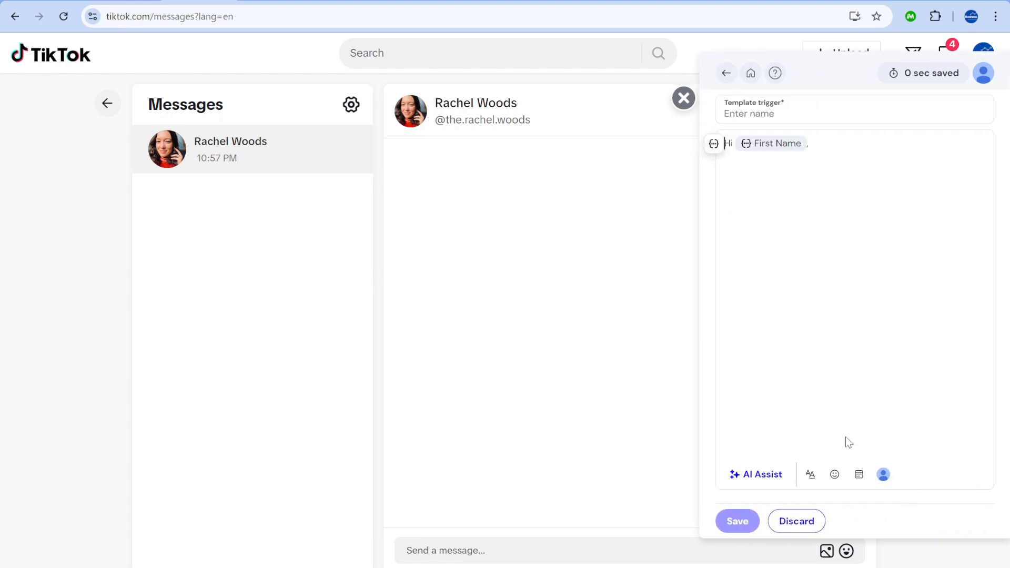
mouse_move(754, 474)
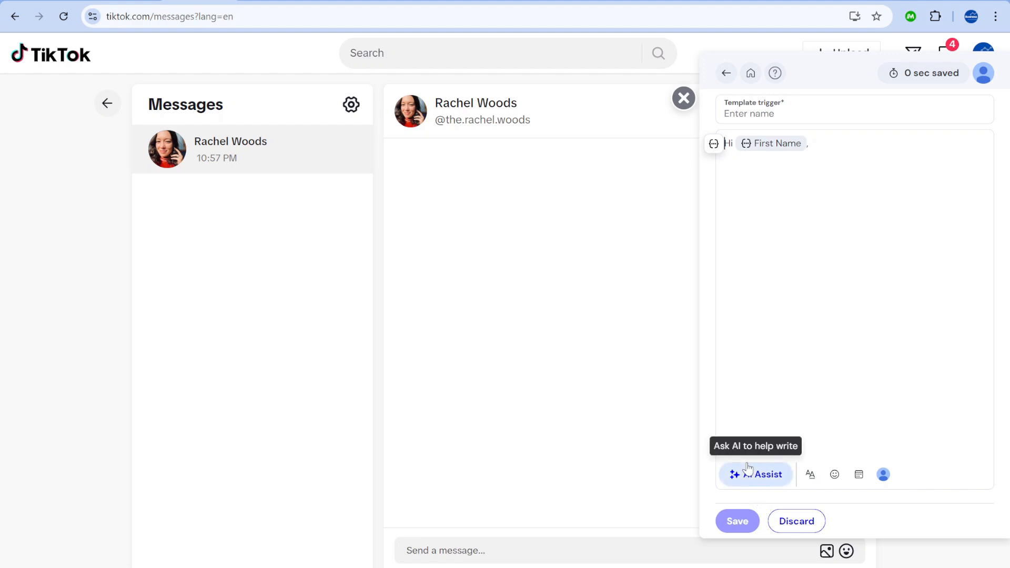
left_click(755, 474)
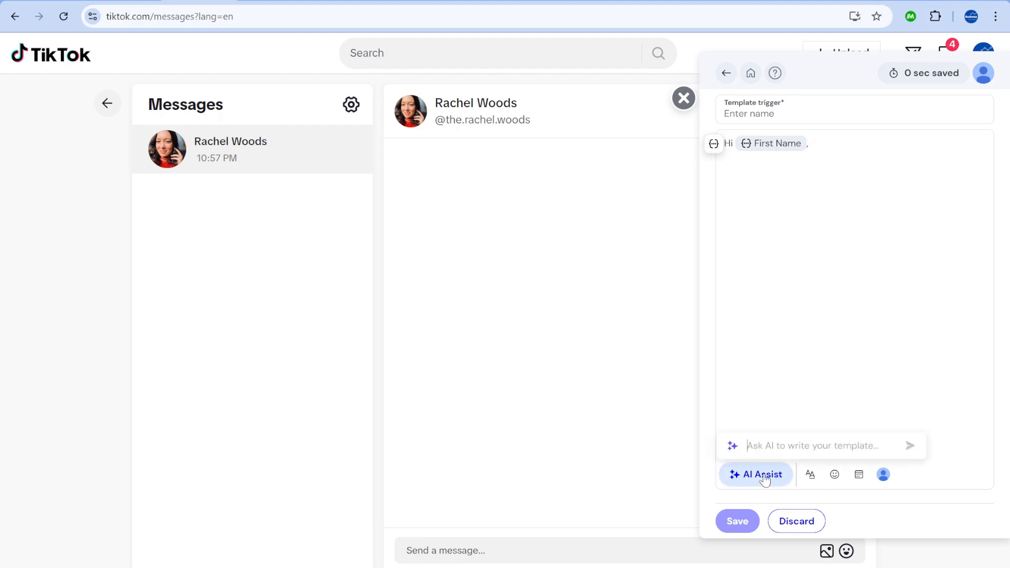
left_click(755, 475)
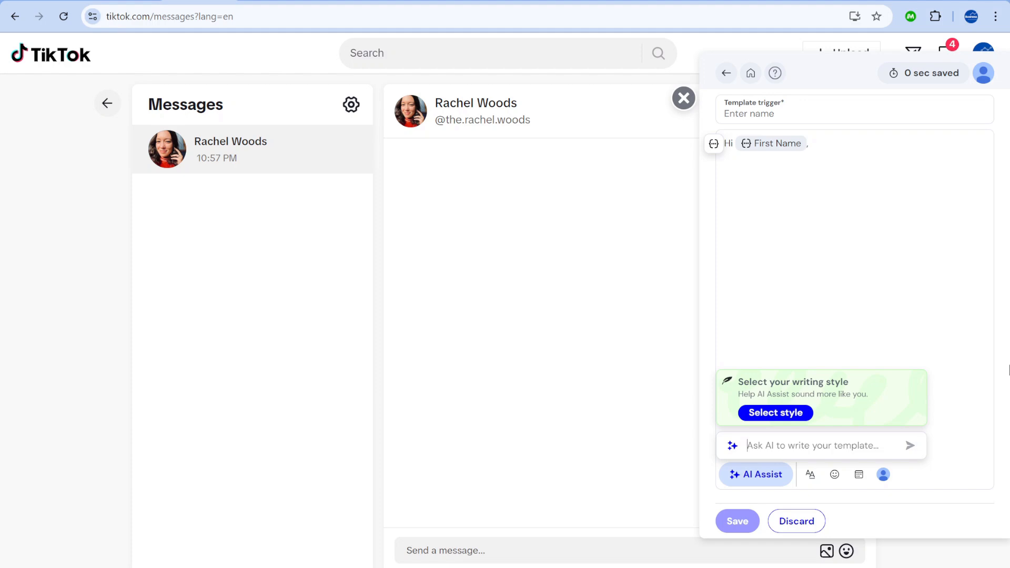
type("influencer , say we find their con")
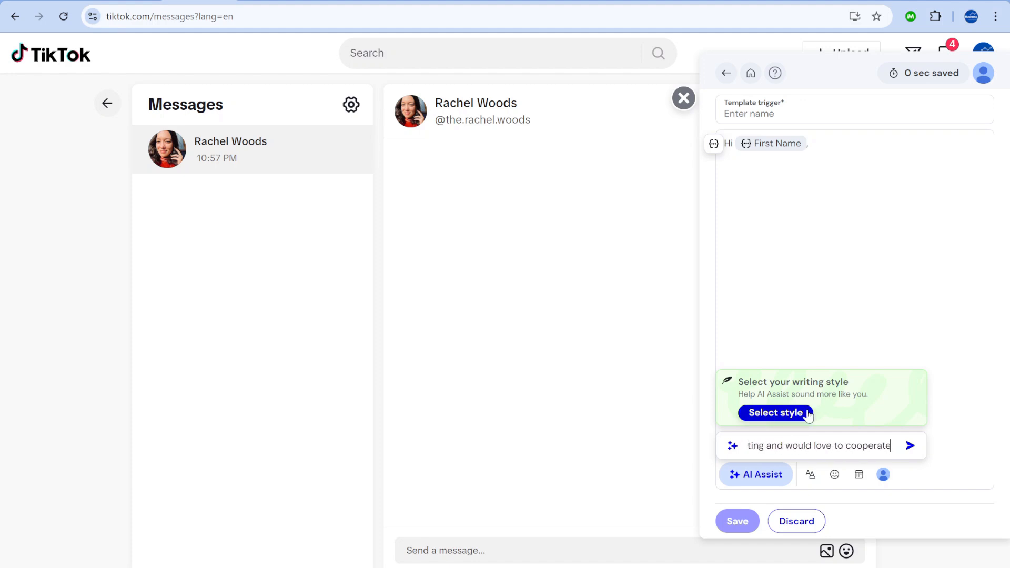
left_click(775, 413)
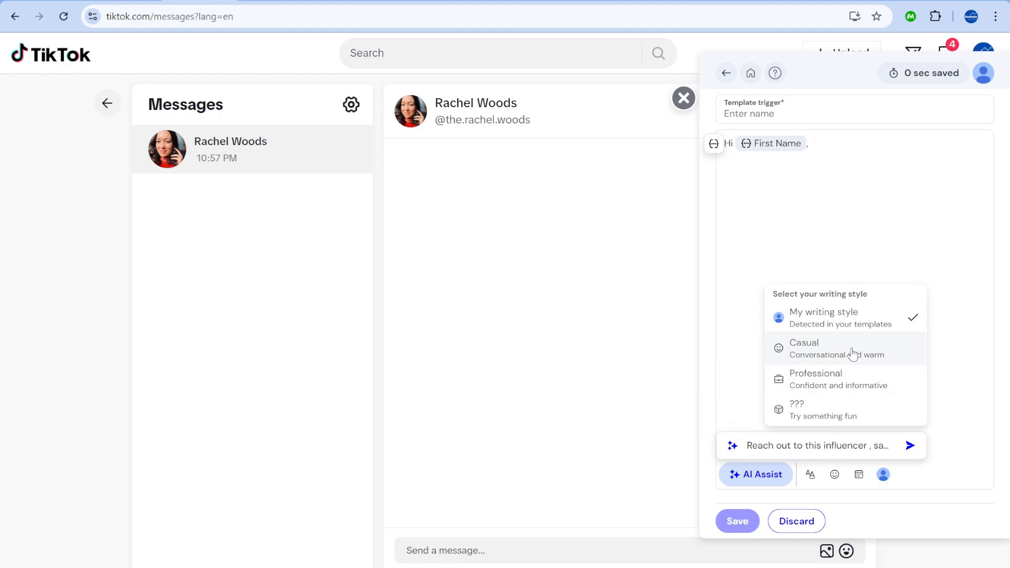
left_click(804, 342)
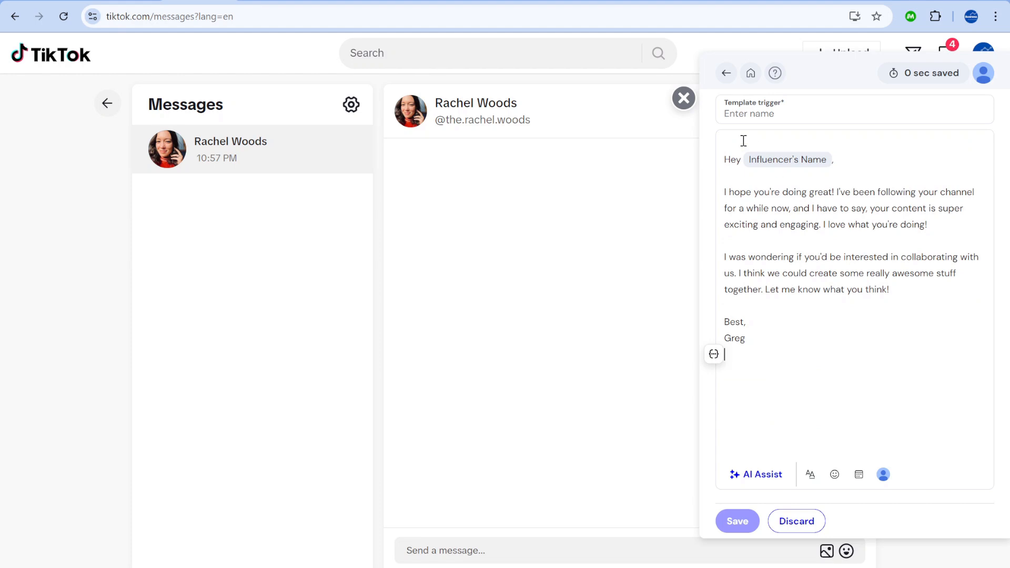
- Swap the name placeholder for profile fields, save as --intro, and dismiss the share prompt
double_click(786, 160)
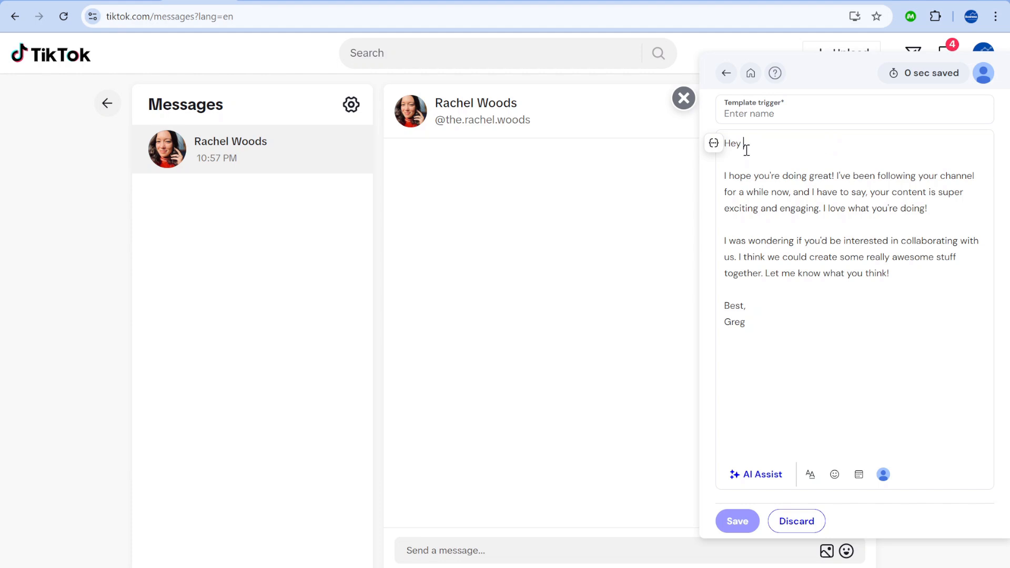
left_click(714, 143)
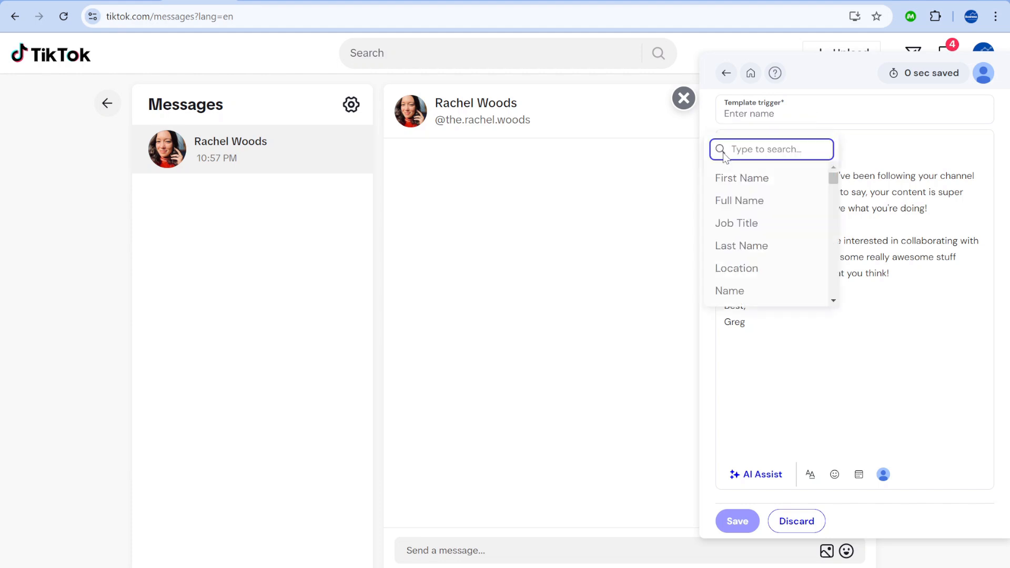
left_click(741, 178)
type("--intro")
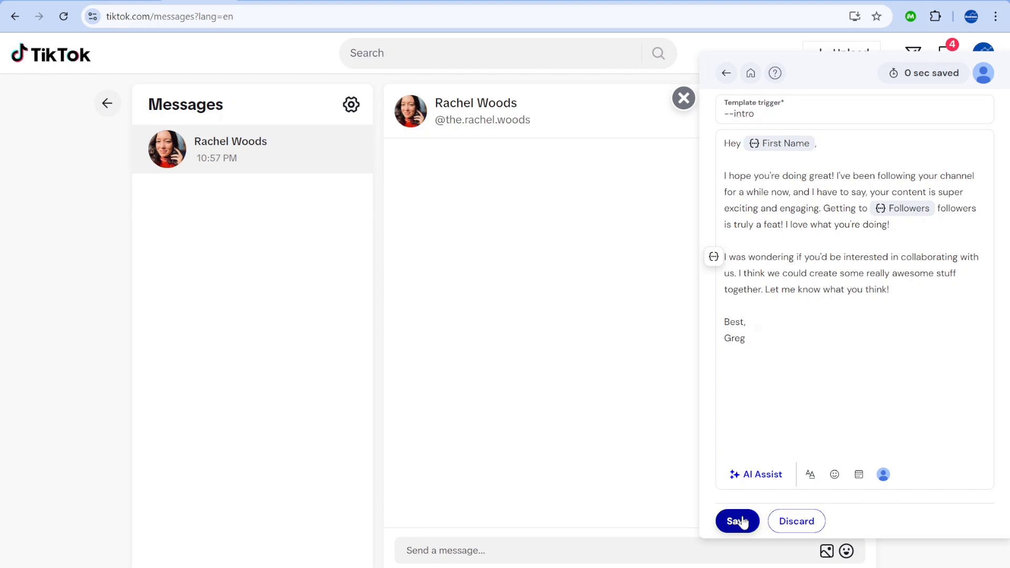
left_click(737, 521)
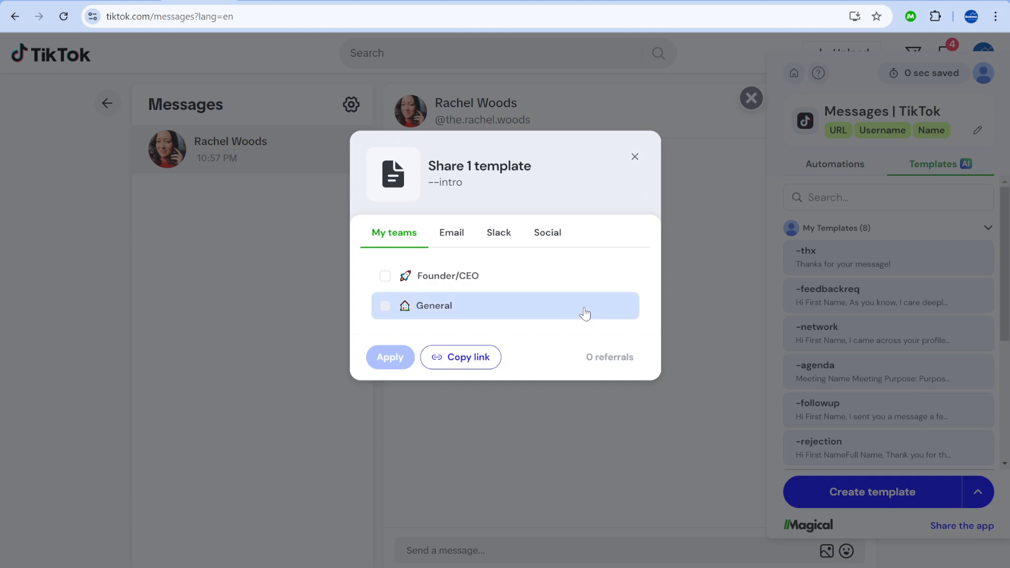
left_click(634, 157)
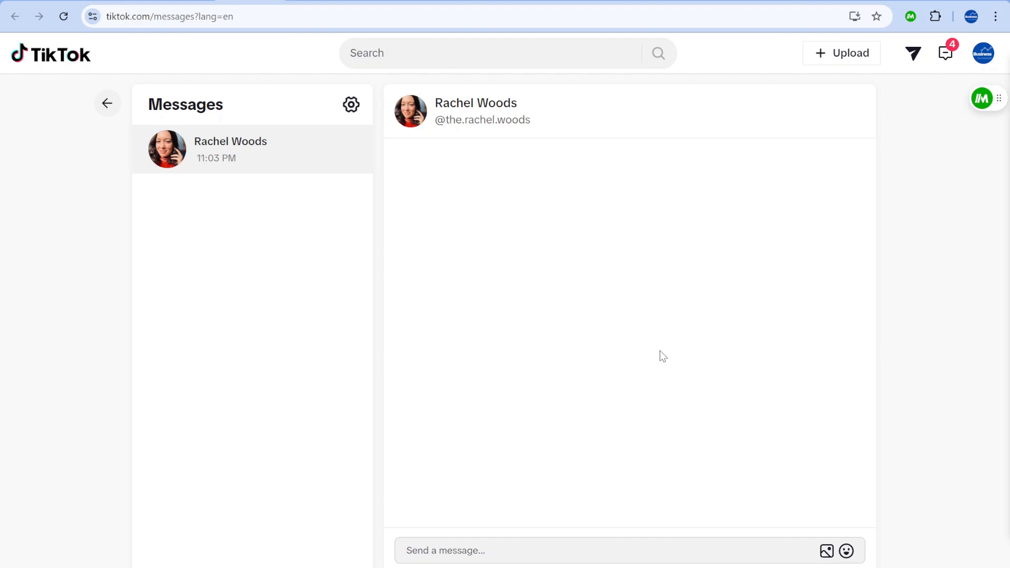
- Try // in Rachel's chat, then start a direct message with Easlo
type("//")
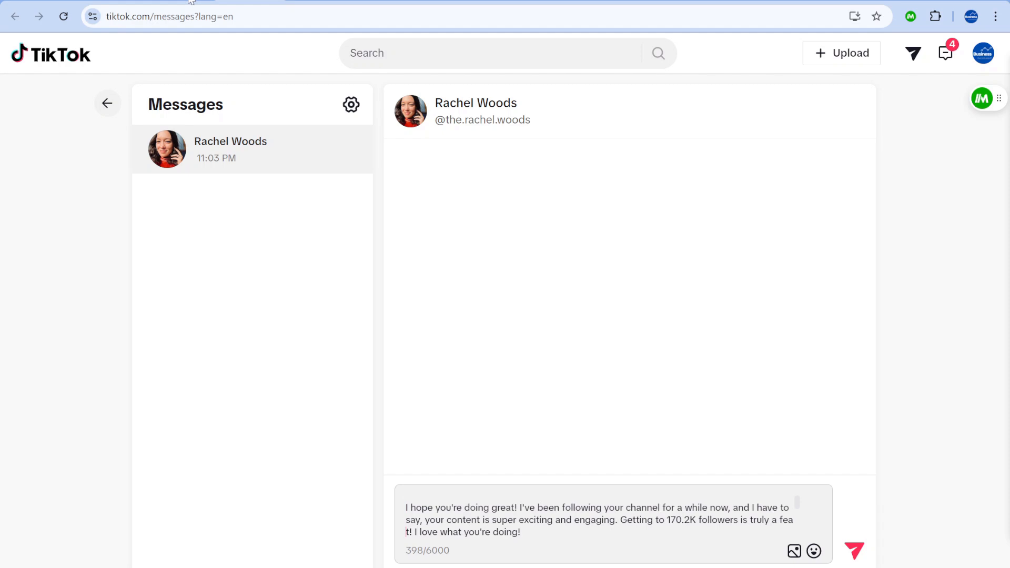
left_click(476, 103)
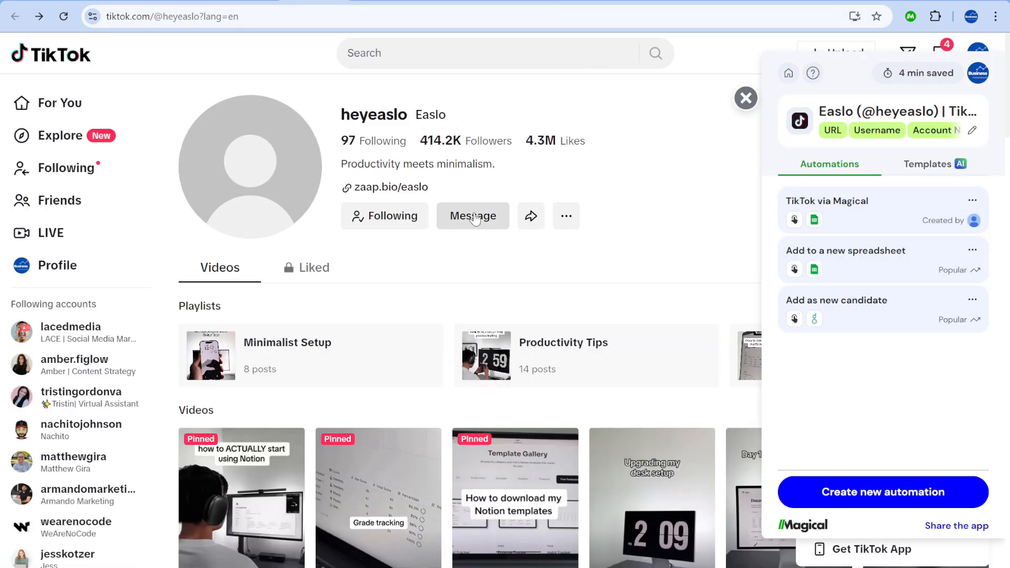
left_click(472, 215)
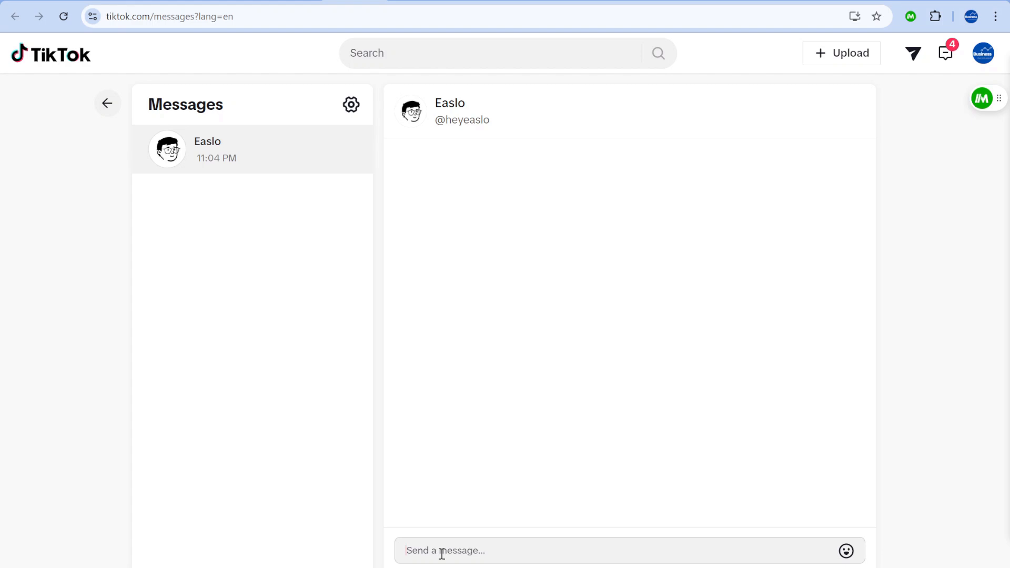
- Insert --intro filled with Easlo's details, then clear the message box
type("--intro")
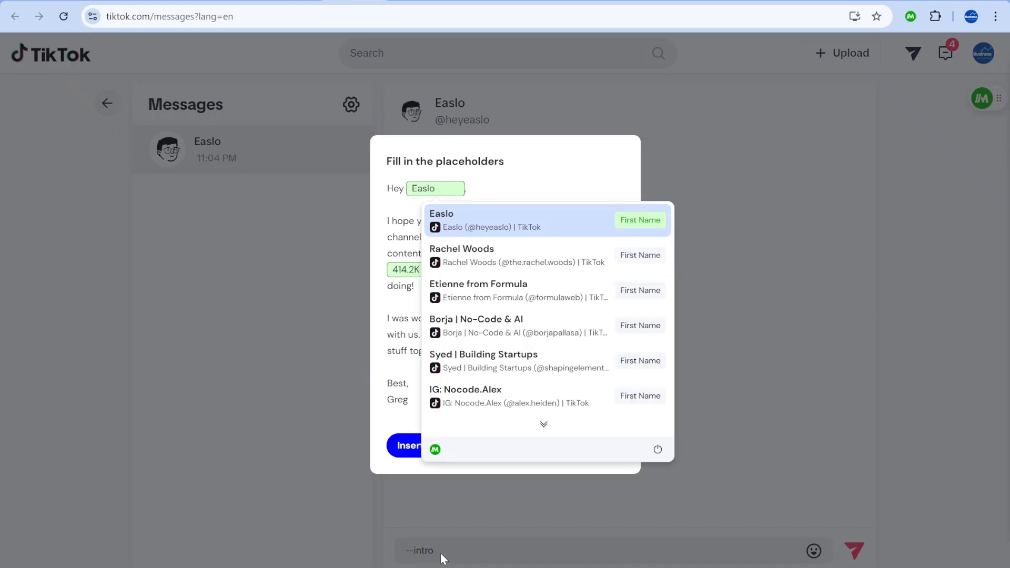
left_click(479, 290)
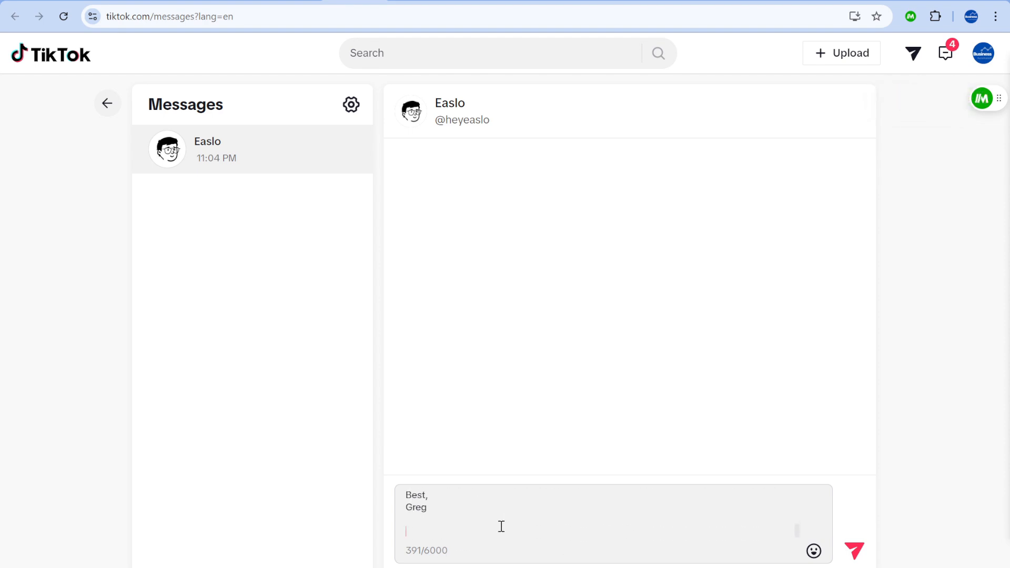
left_click(854, 552)
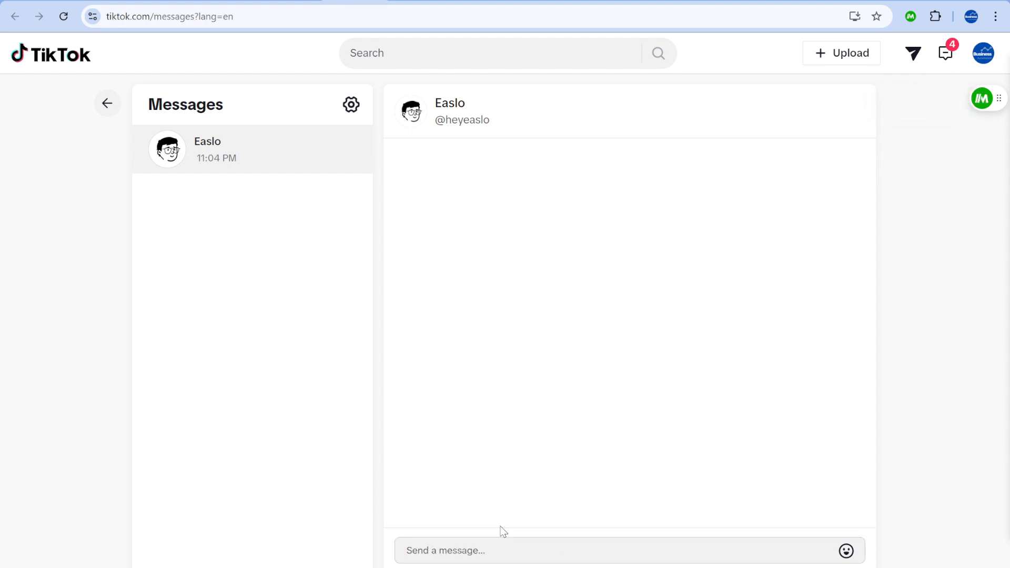
type("//")
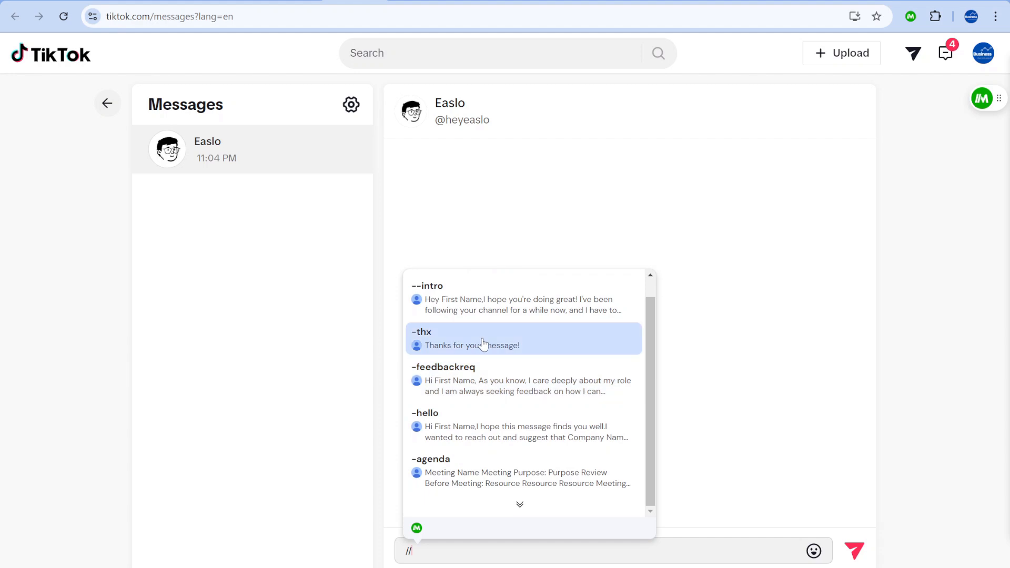
- Insert -thx, then insert an AI-written branded Notion template inquiry for Easlo
left_click(473, 338)
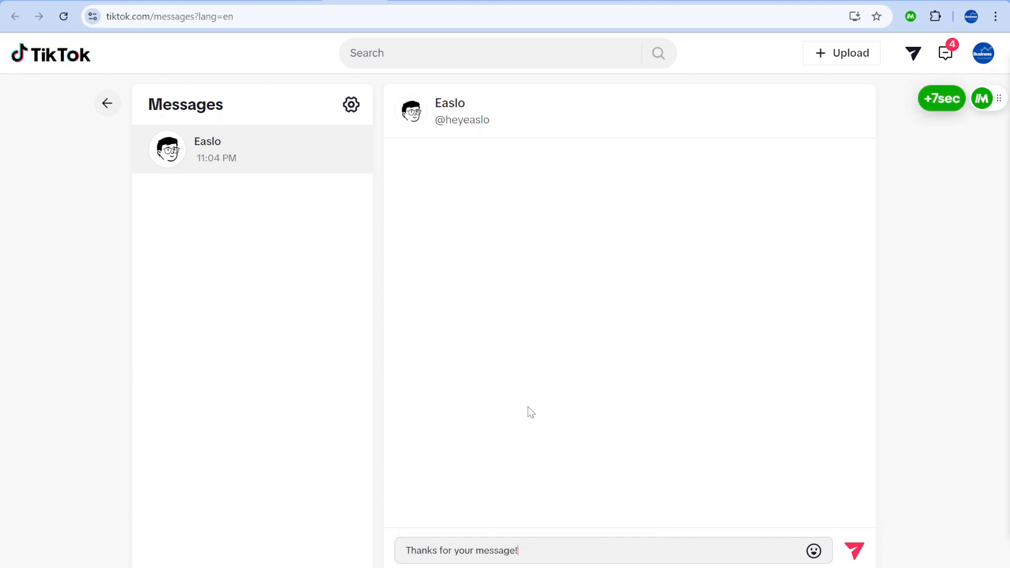
type("//")
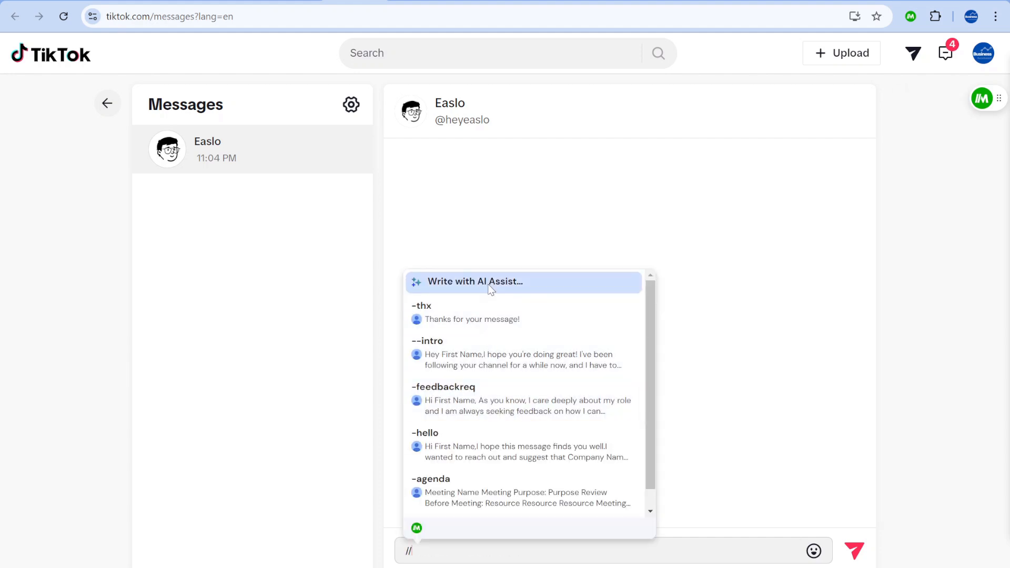
left_click(475, 282)
type("fefef")
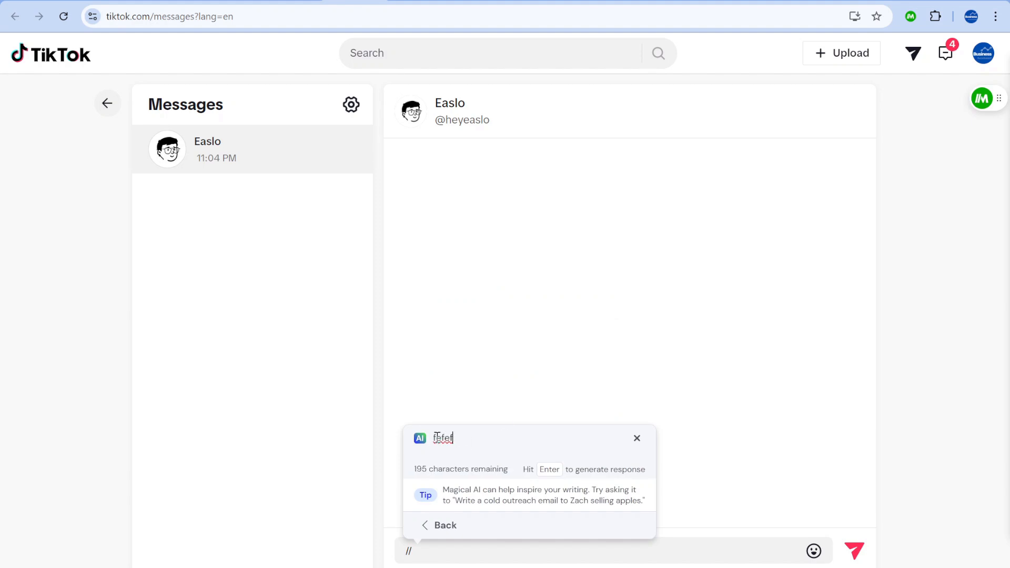
key("Enter")
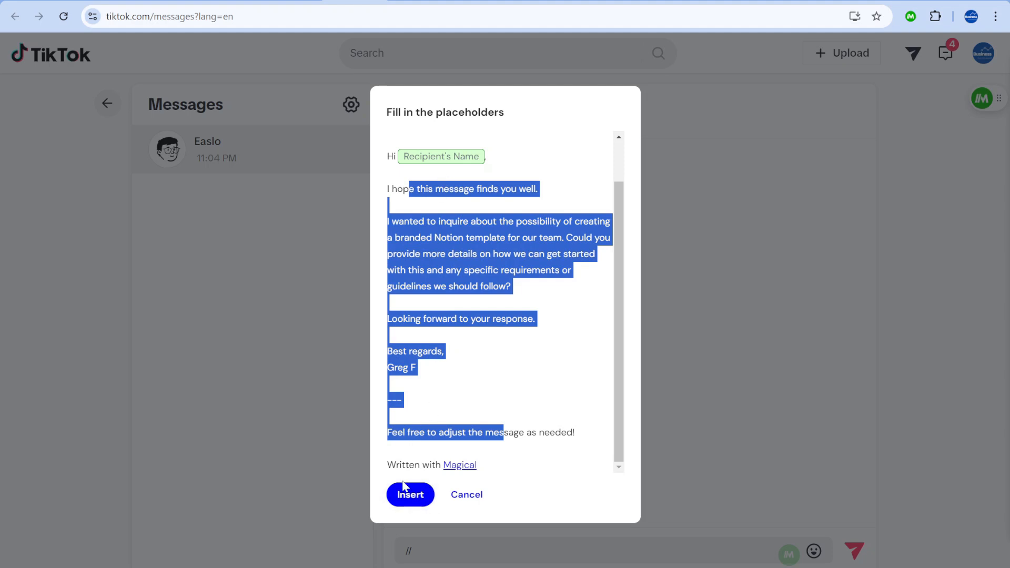
left_click(410, 494)
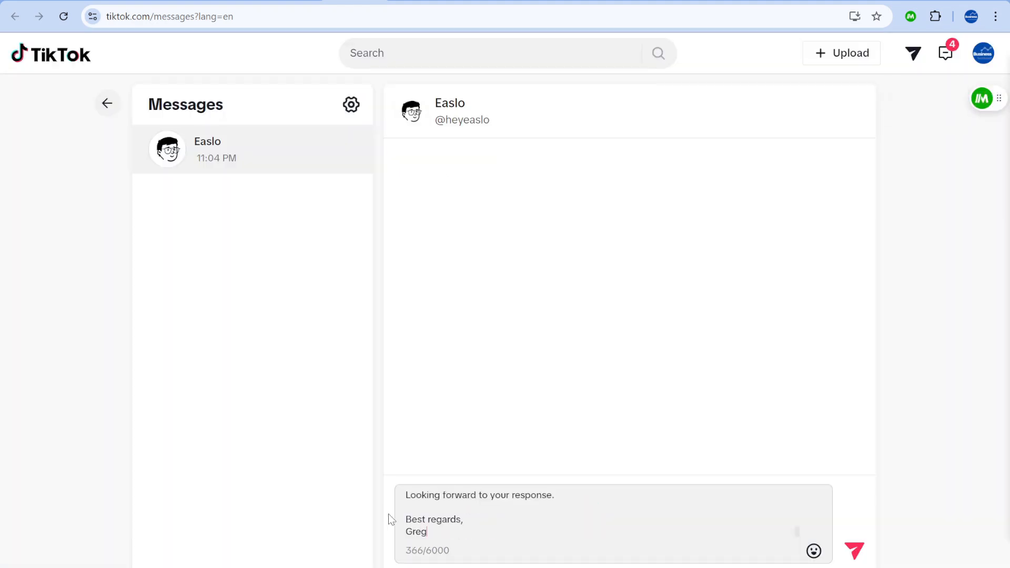
key("Backspace")
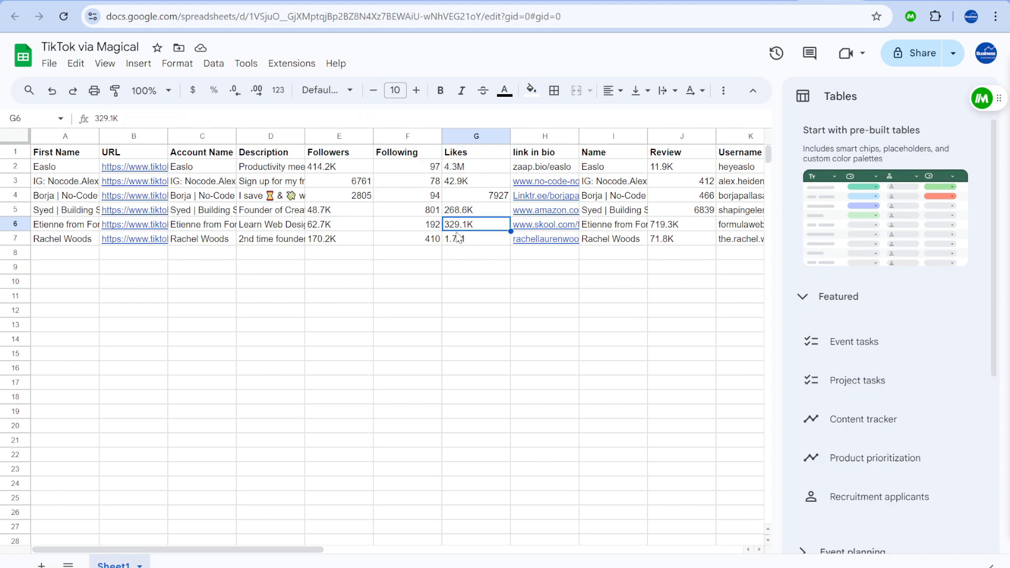
- Scroll right to view Username, Video 1 and Video 2 for all six creators
scroll("right", 3)
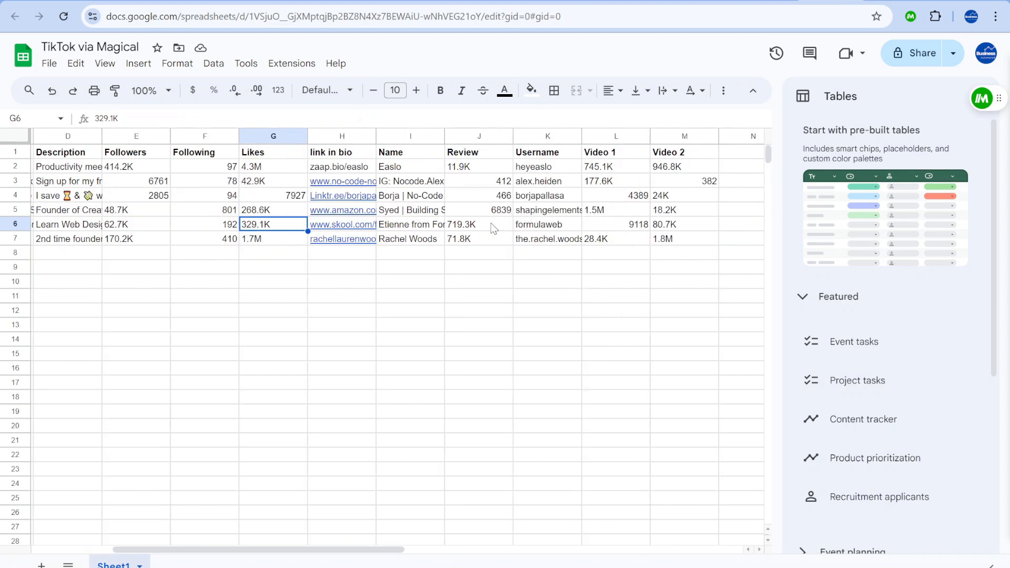